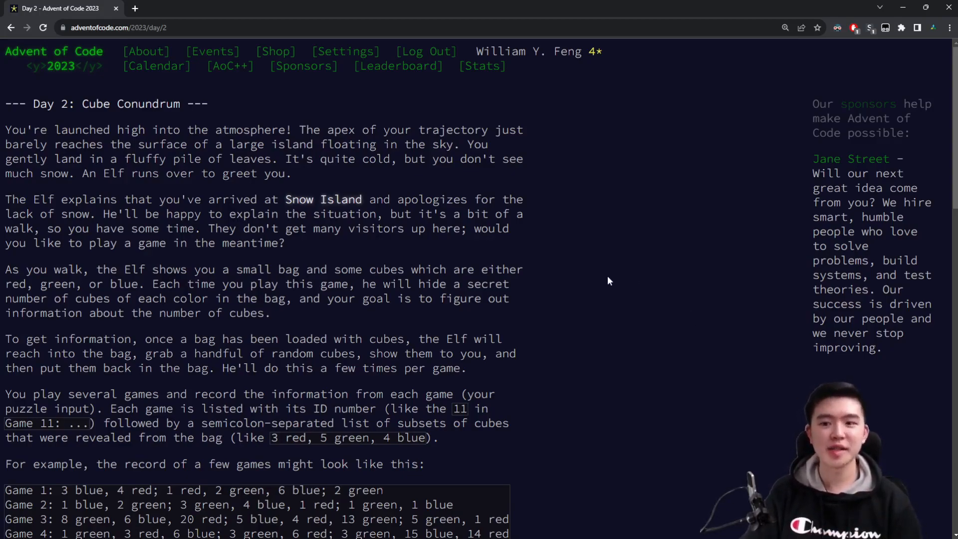
mouse_move(681, 215)
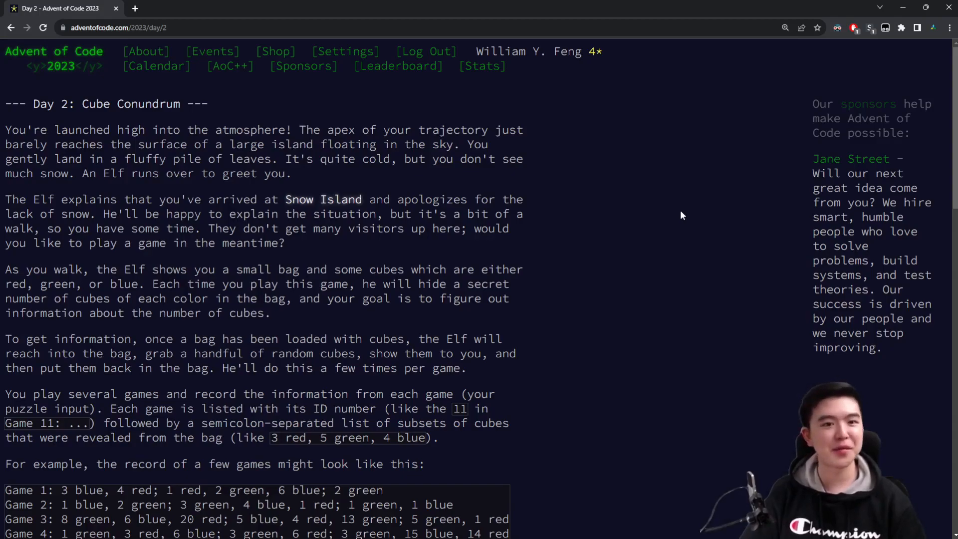
- Scroll down through the Day 2 puzzle page toward the Part Two power-of-cubes question
scroll("down", 3)
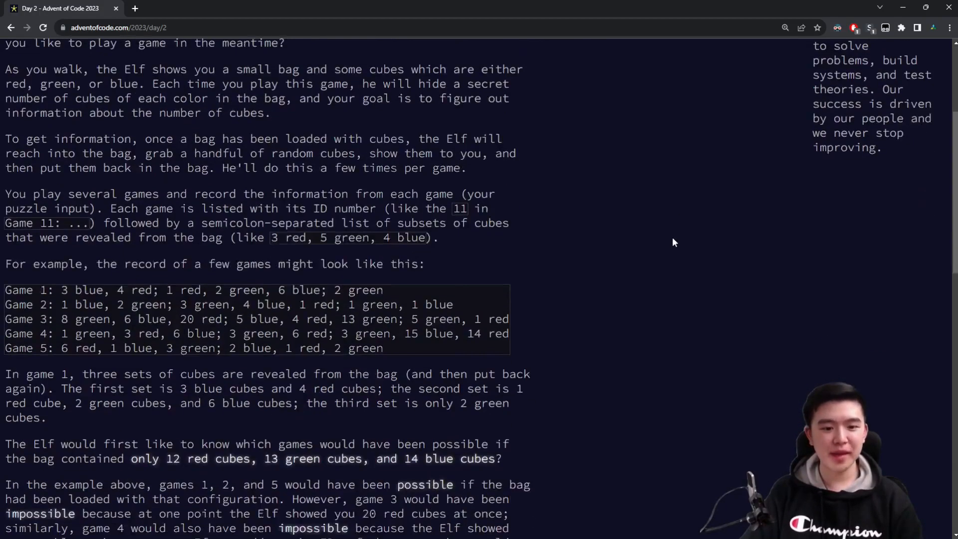
scroll("down", 3)
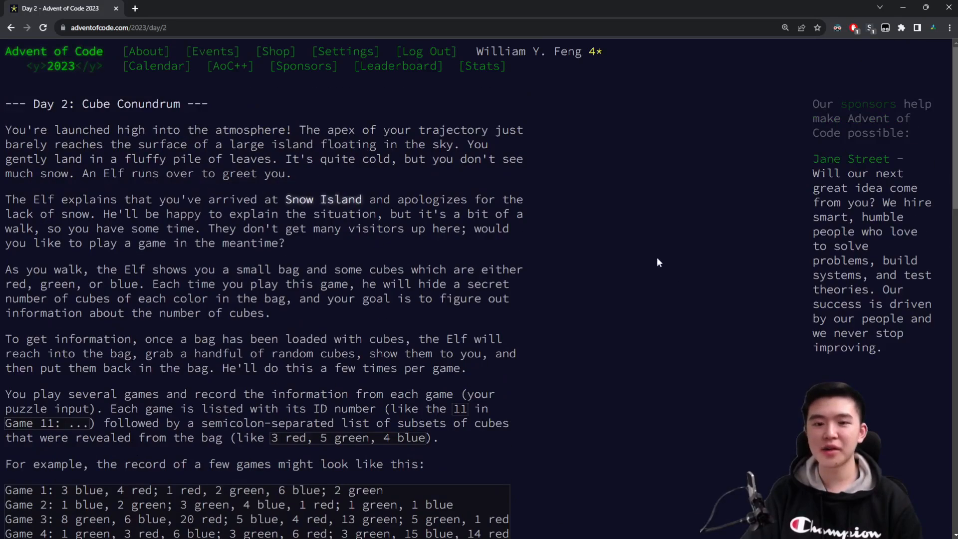
mouse_move(654, 233)
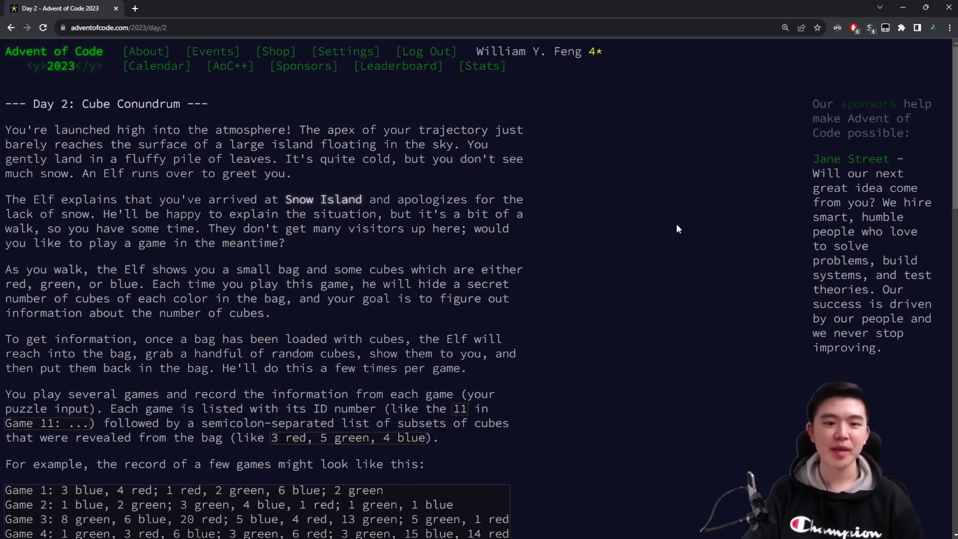
scroll("down", 3)
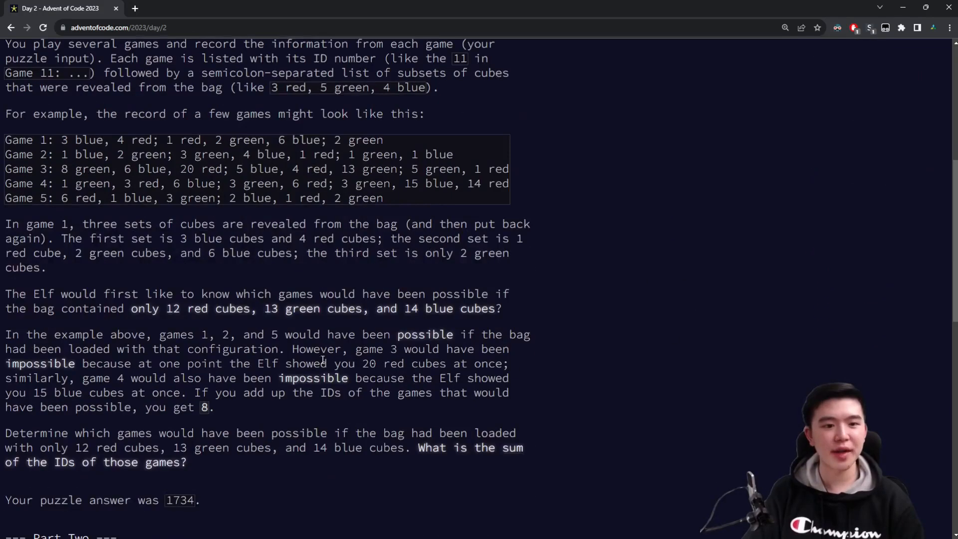
scroll("down", 3)
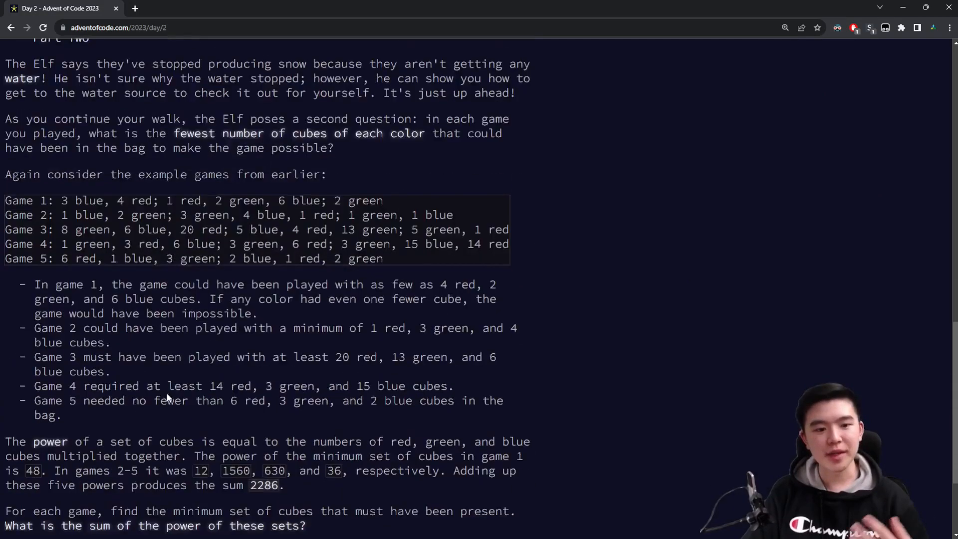
scroll("down", 3)
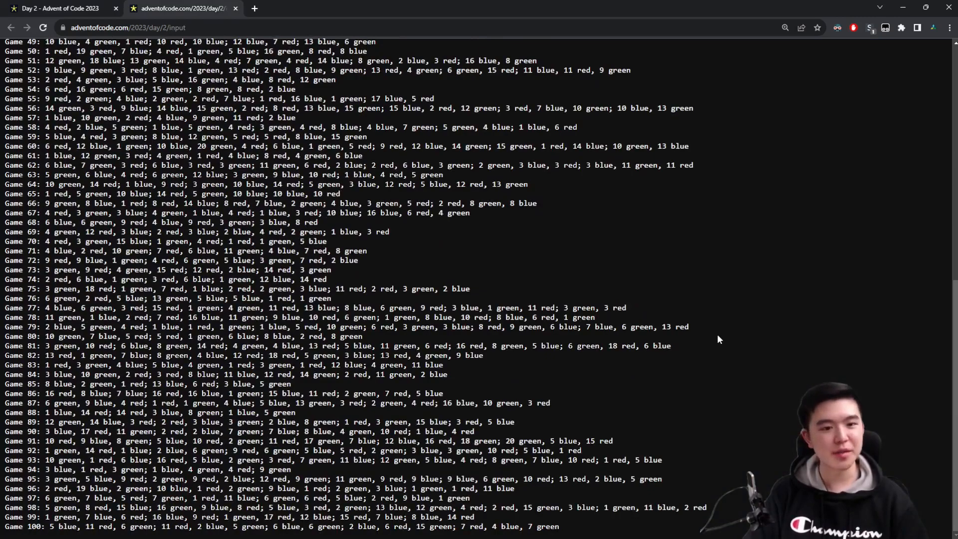
mouse_move(371, 302)
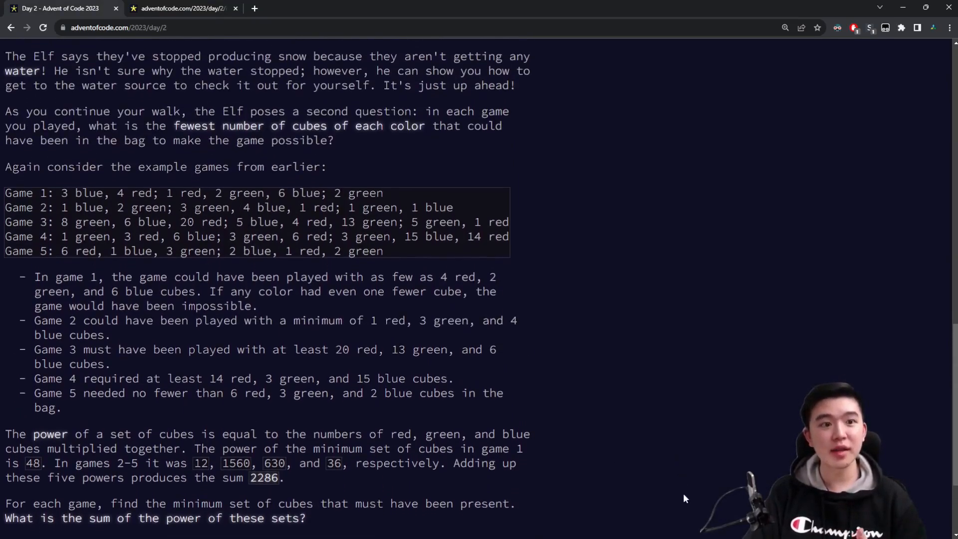
- Scroll the Day 2 puzzle page back up toward its beginning
scroll("up", 3)
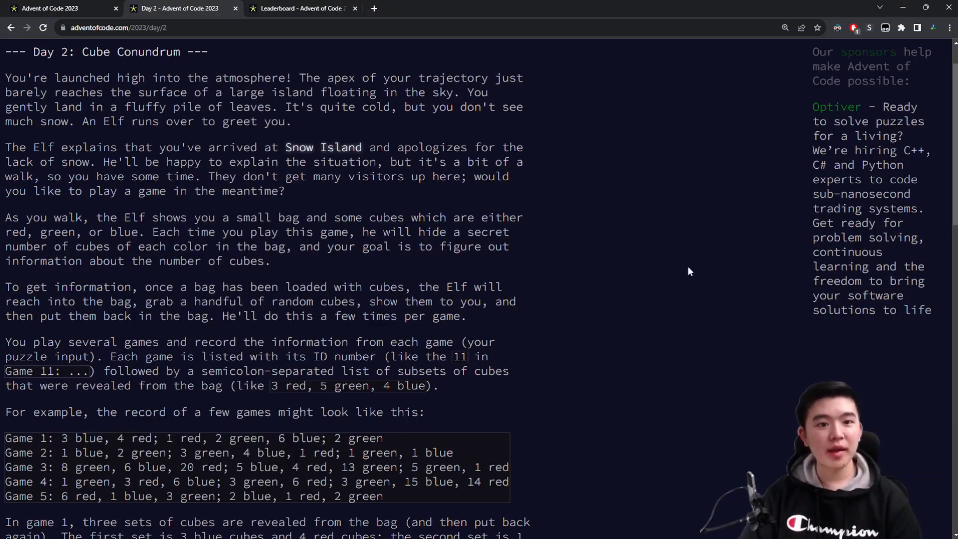
- Read down the Day 2 page to Part One's answer 1734 and the Part Two examples
scroll("down", 3)
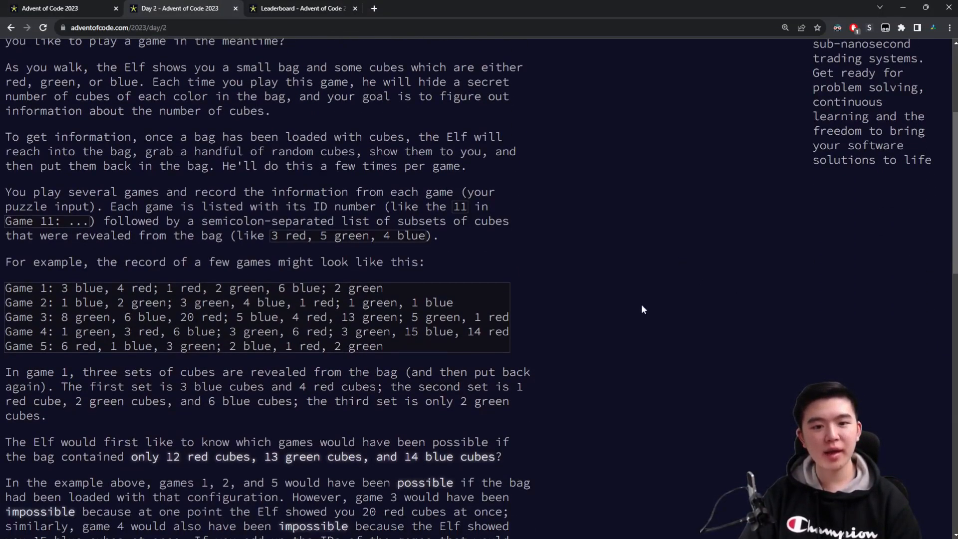
mouse_move(217, 260)
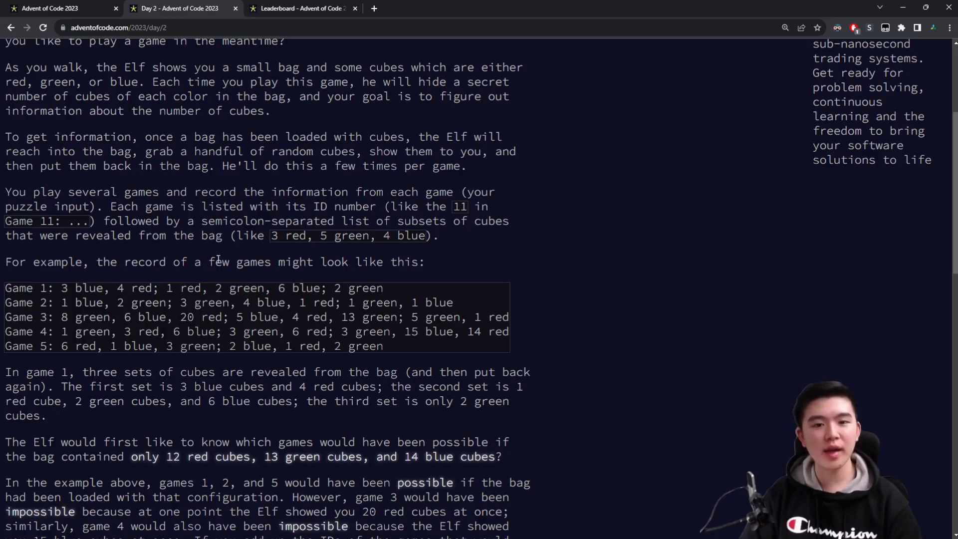
scroll("up", 3)
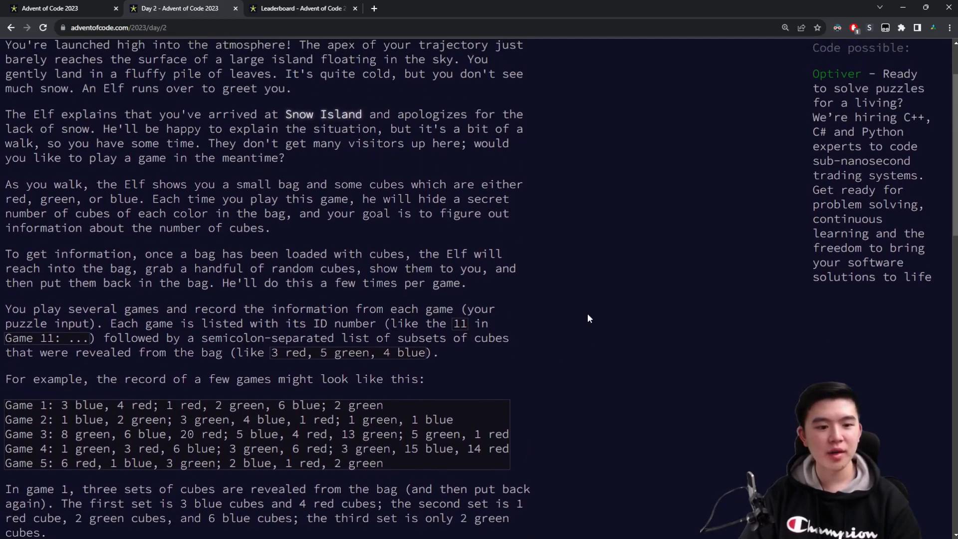
scroll("down", 3)
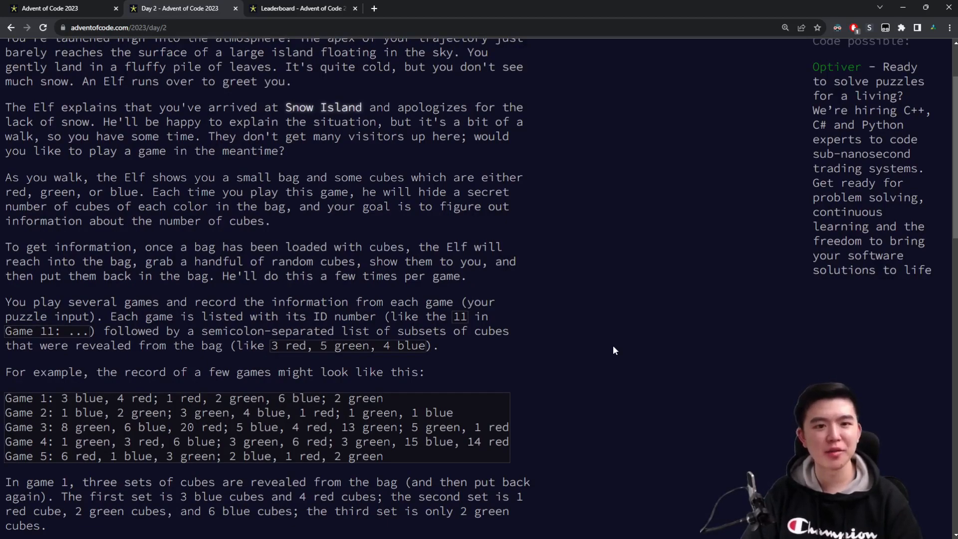
scroll("down", 3)
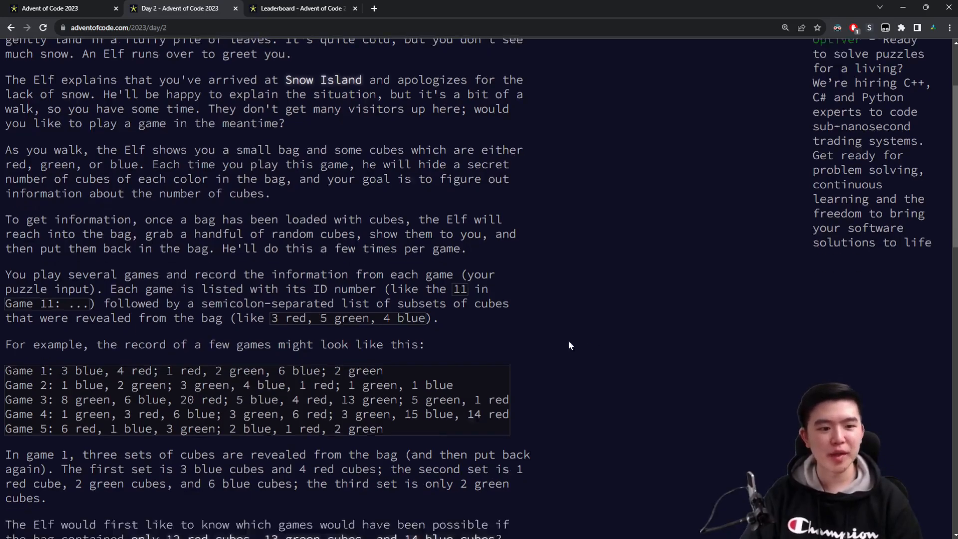
scroll("down", 3)
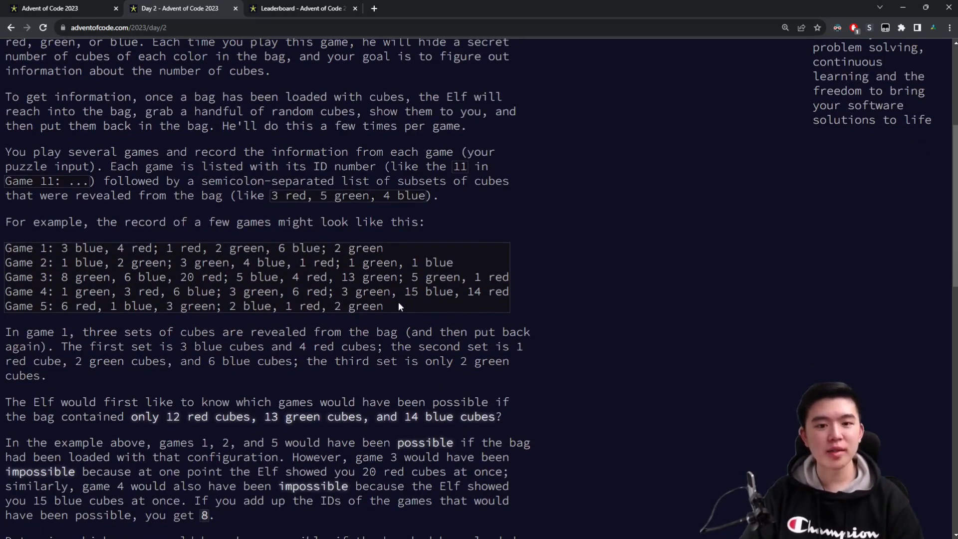
scroll("down", 3)
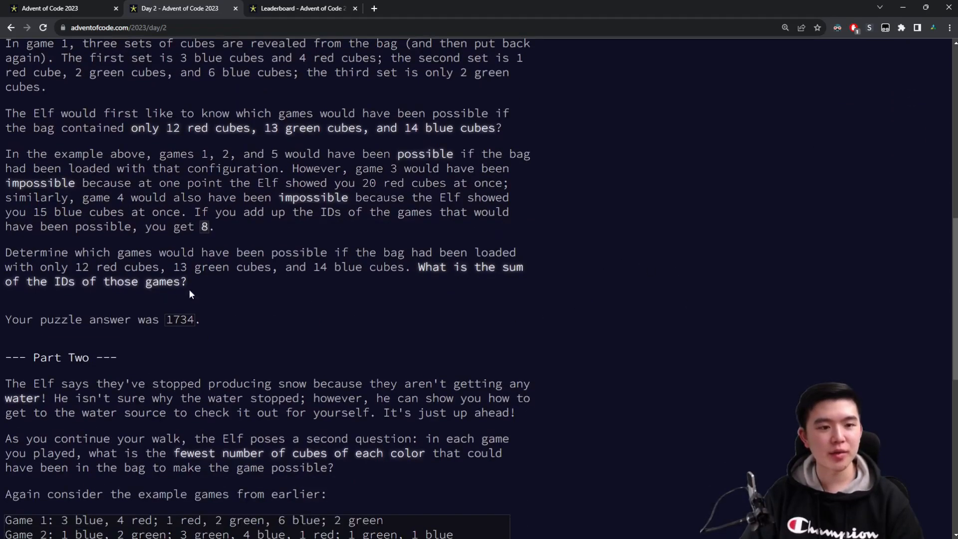
scroll("down", 3)
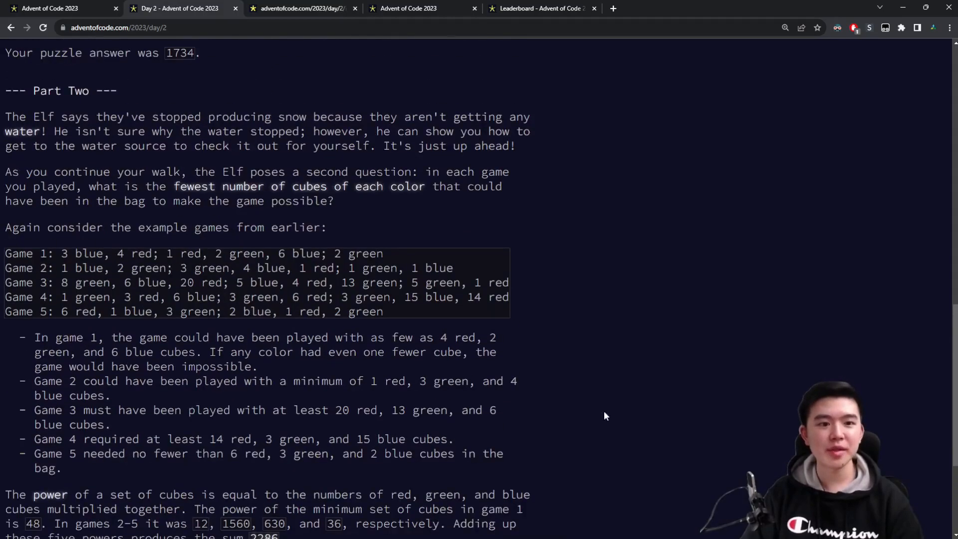
scroll("up", 3)
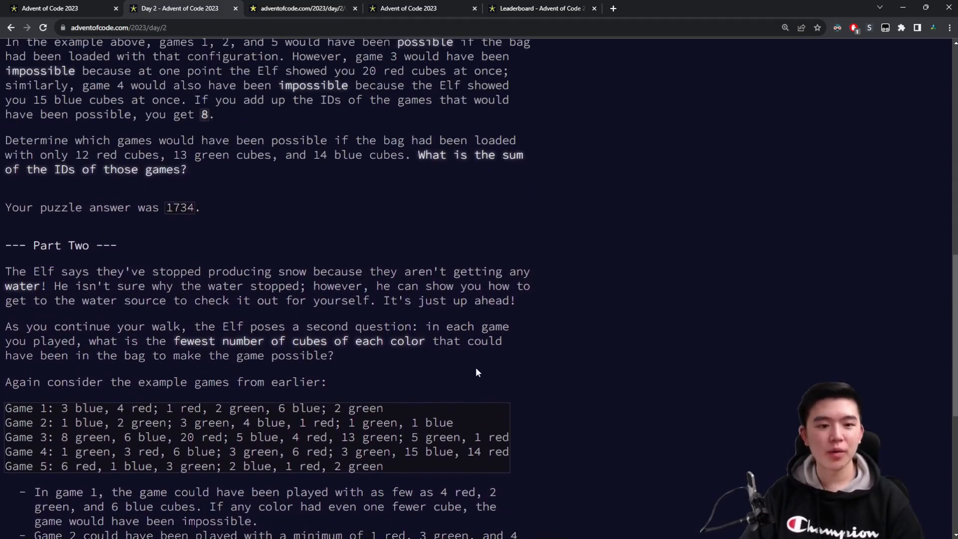
scroll("down", 3)
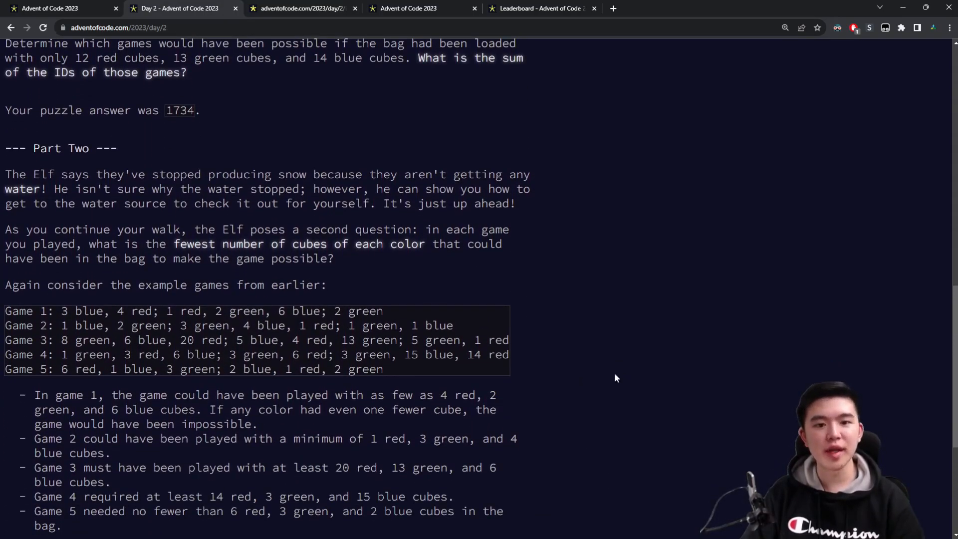
mouse_move(354, 269)
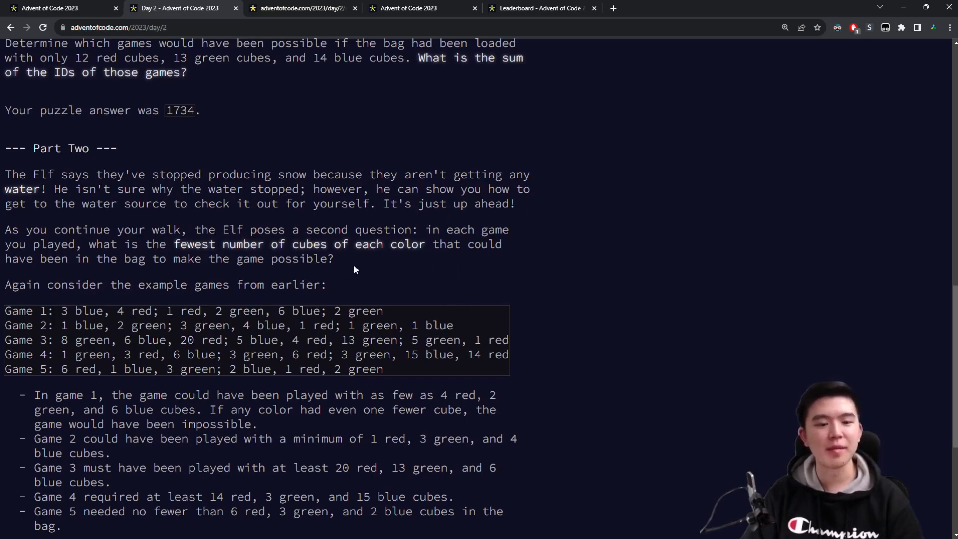
mouse_move(523, 257)
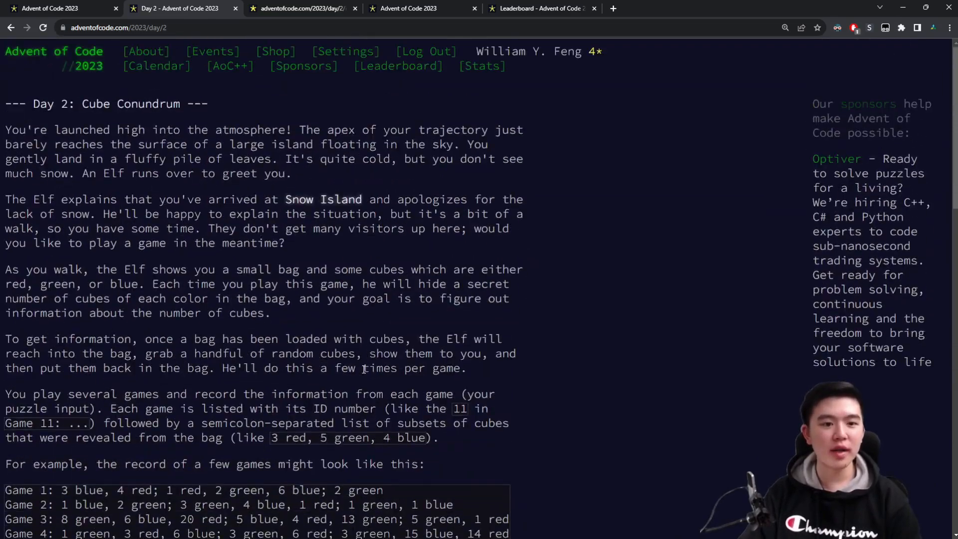
scroll("down", 3)
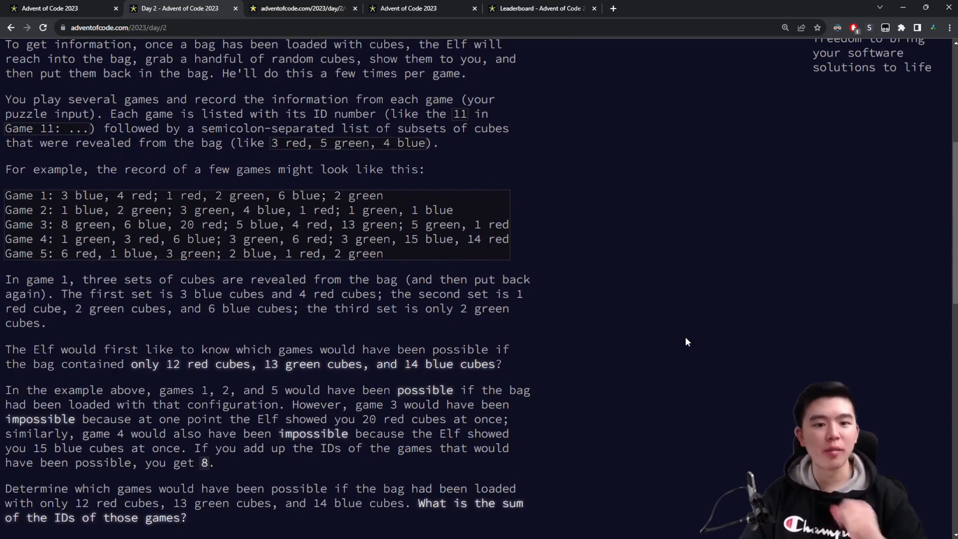
mouse_move(265, 381)
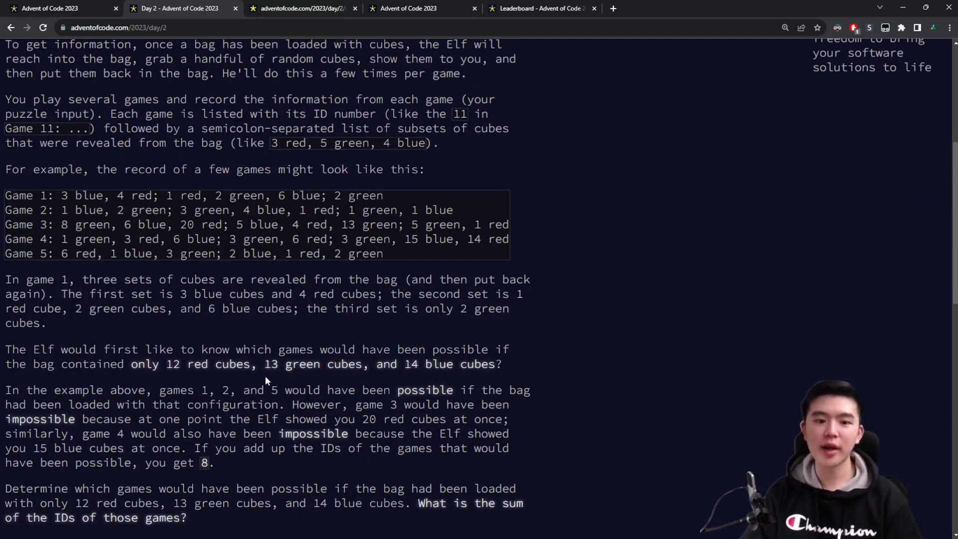
double_click(412, 364)
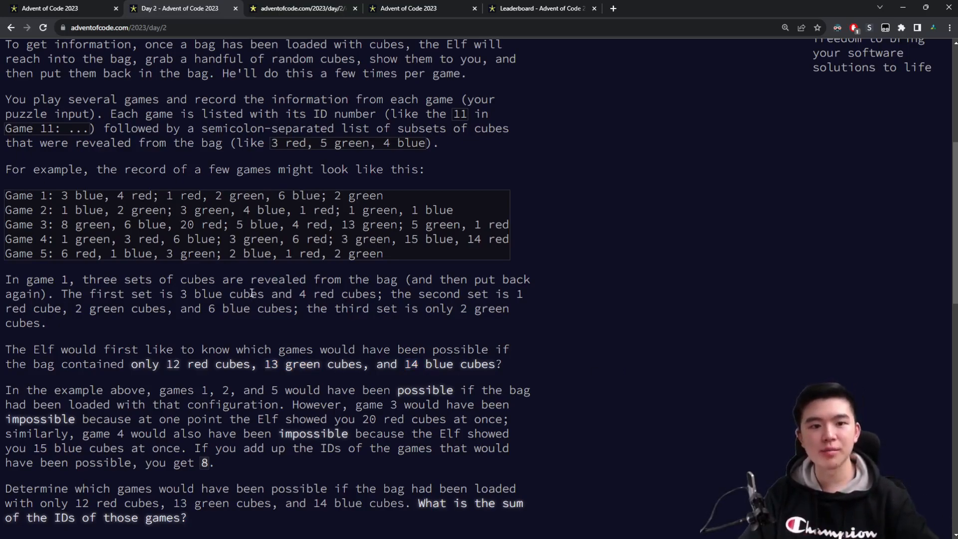
mouse_move(336, 338)
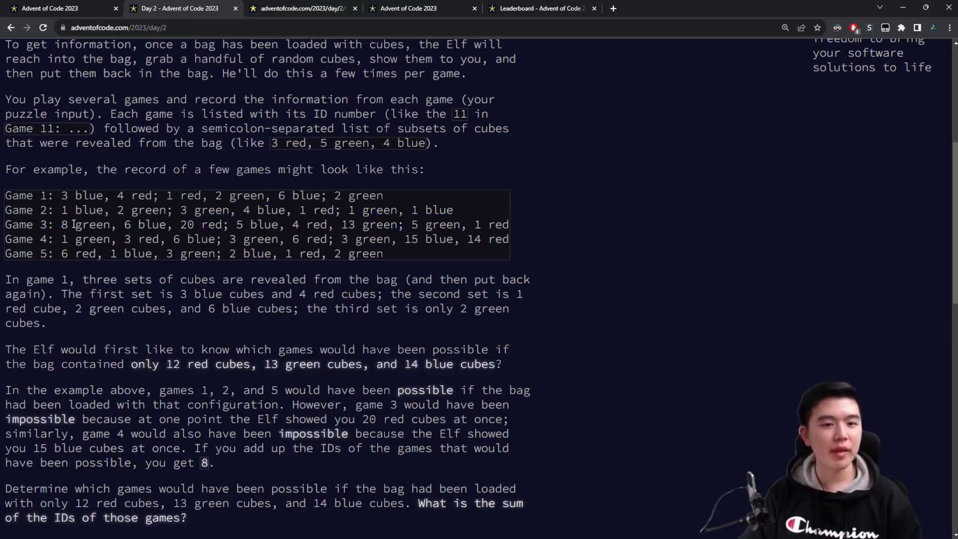
left_click_drag(60, 224, 223, 224)
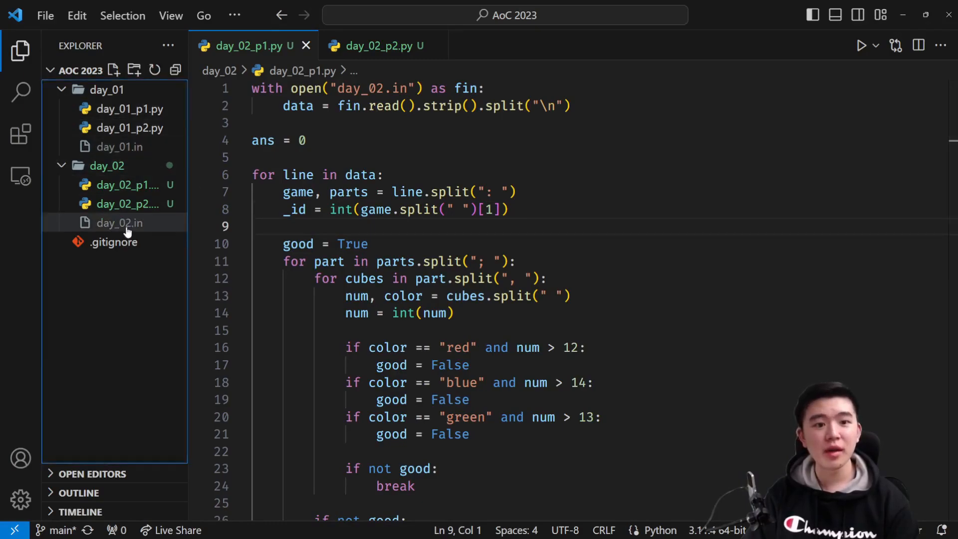
- Open day_02.in from the Explorer beside the day_02_p1.py solution
left_click(119, 223)
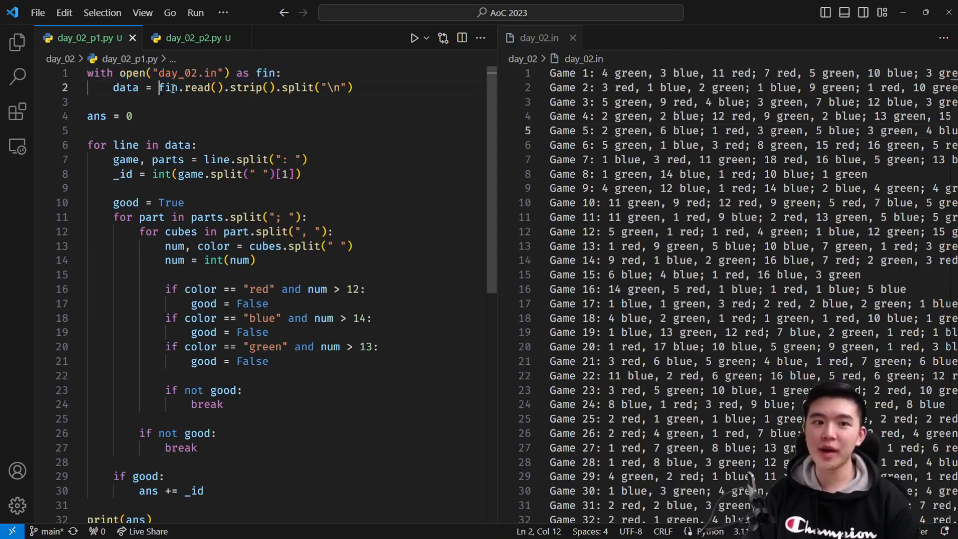
left_click_drag(159, 88, 280, 87)
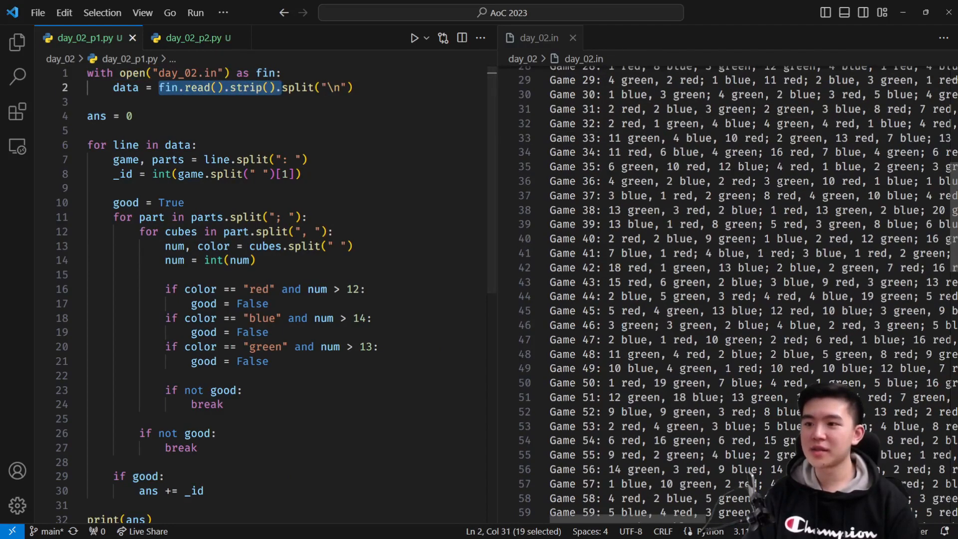
scroll("down", 3)
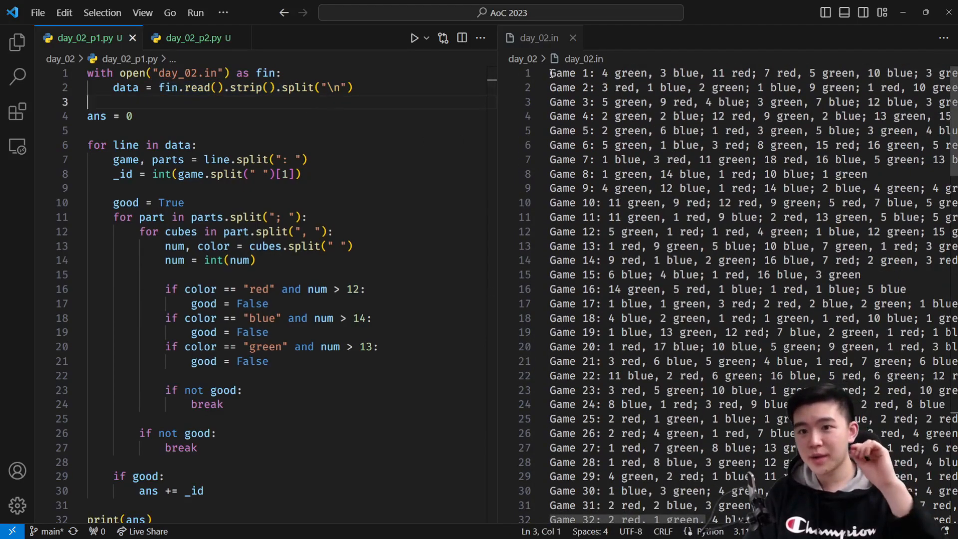
left_click_drag(550, 73, 864, 73)
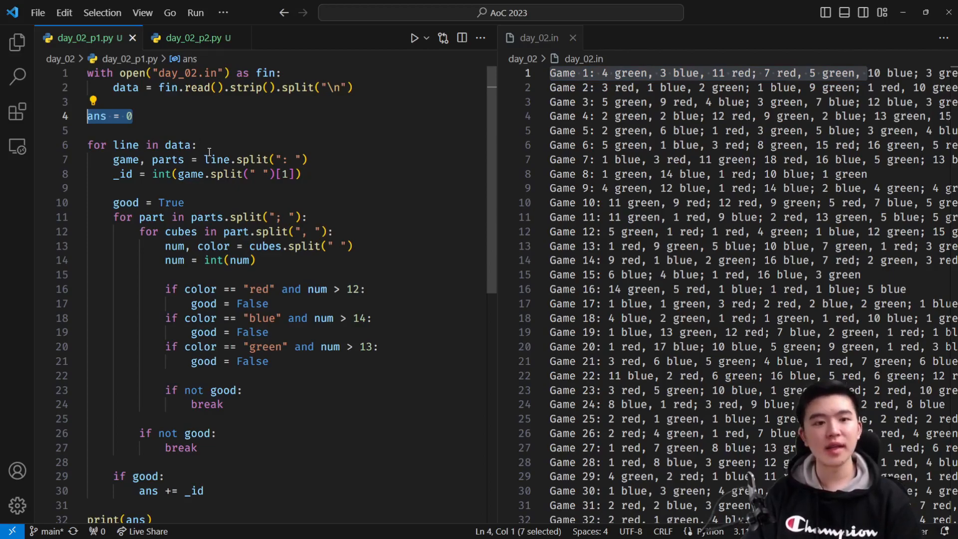
left_click(601, 73)
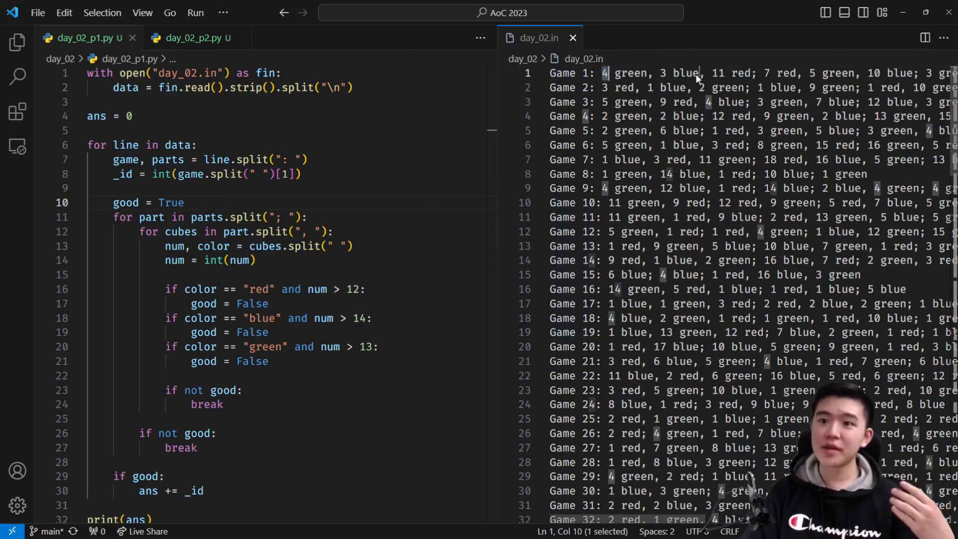
left_click(608, 122)
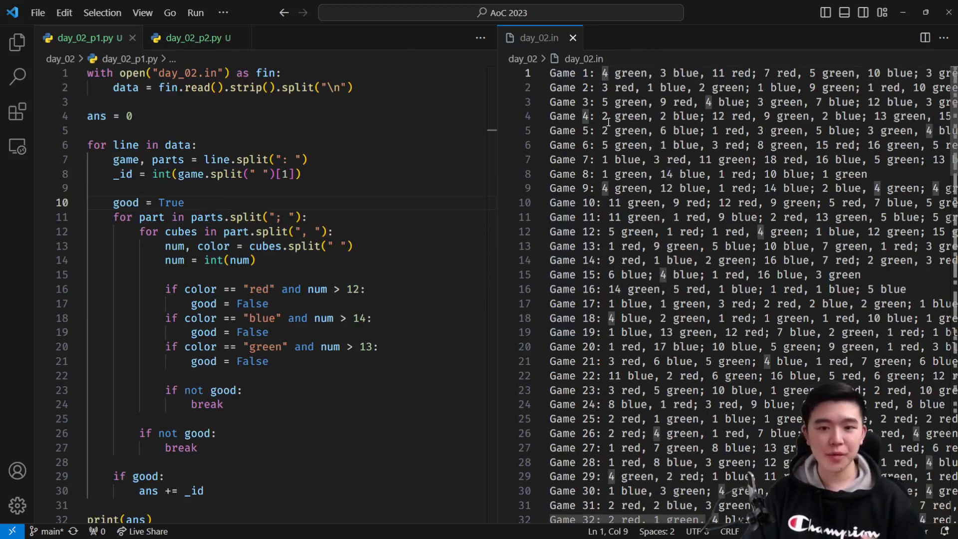
left_click_drag(550, 73, 752, 73)
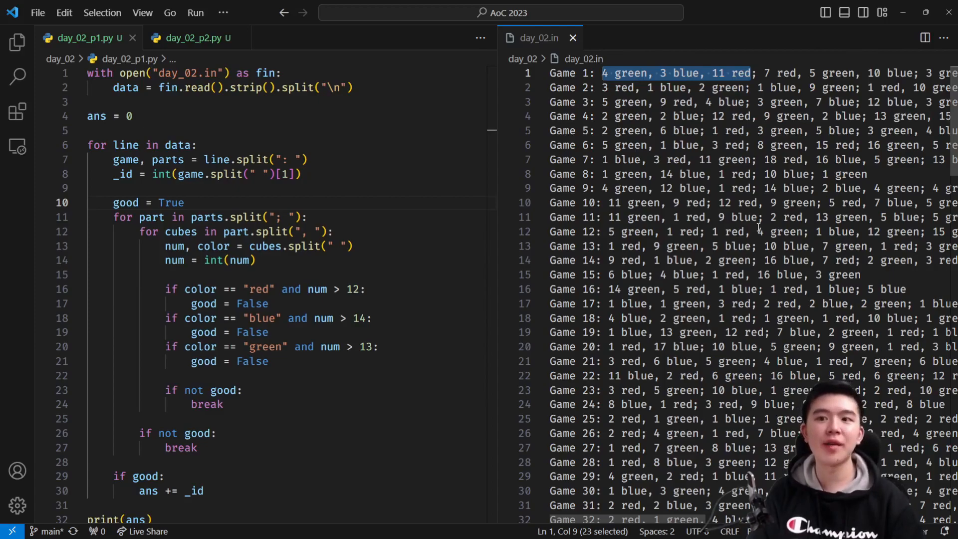
left_click(190, 188)
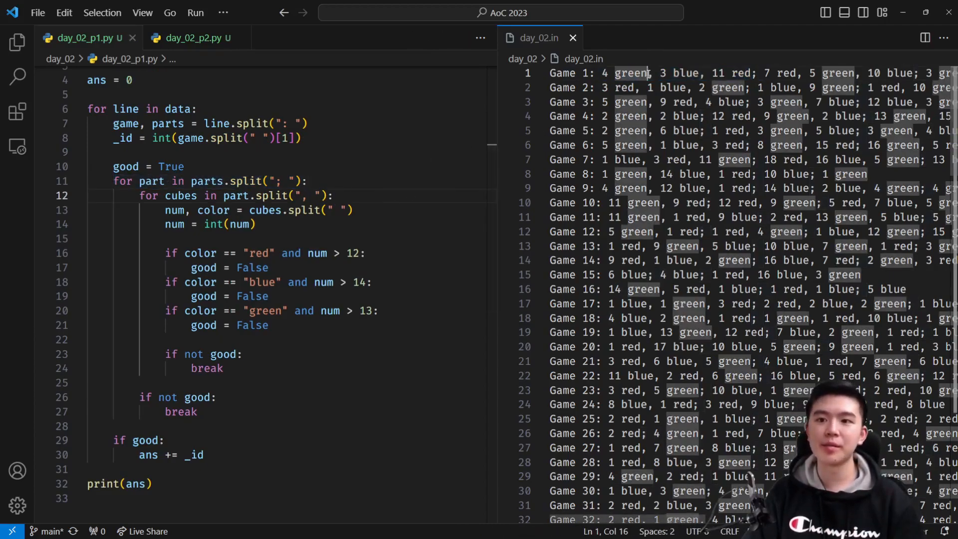
left_click_drag(605, 73, 751, 74)
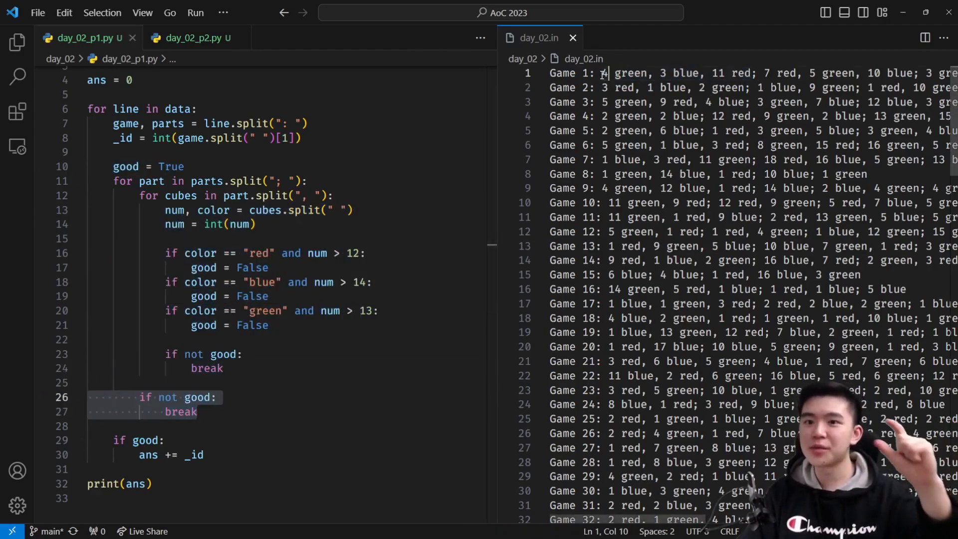
left_click_drag(601, 73, 751, 72)
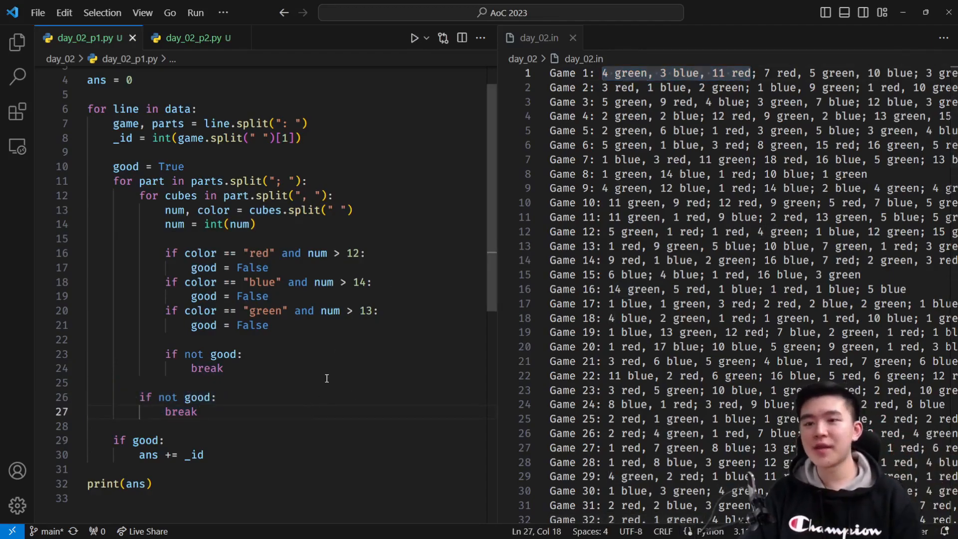
left_click_drag(90, 440, 204, 455)
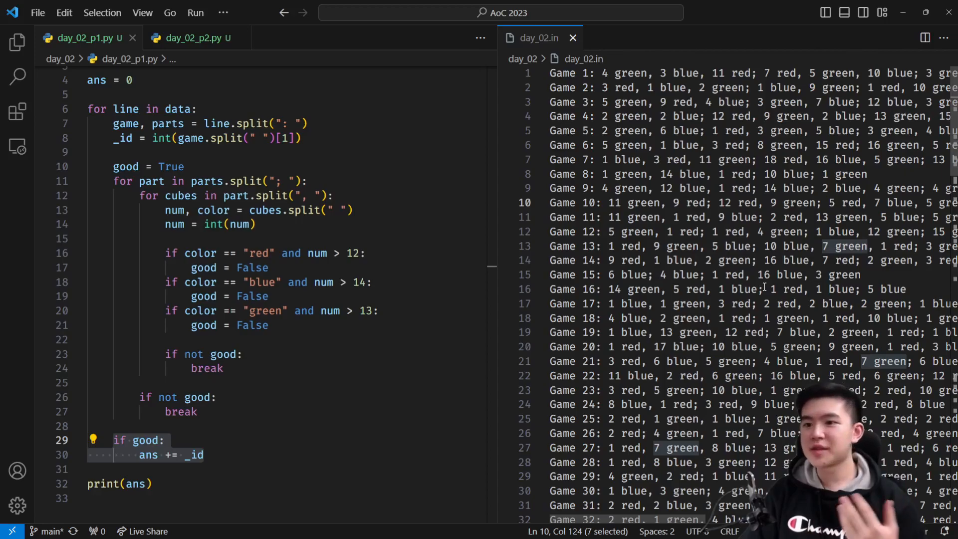
- Scroll through the day_02.in game records, then bring up day_02_p2.py
scroll("down", 3)
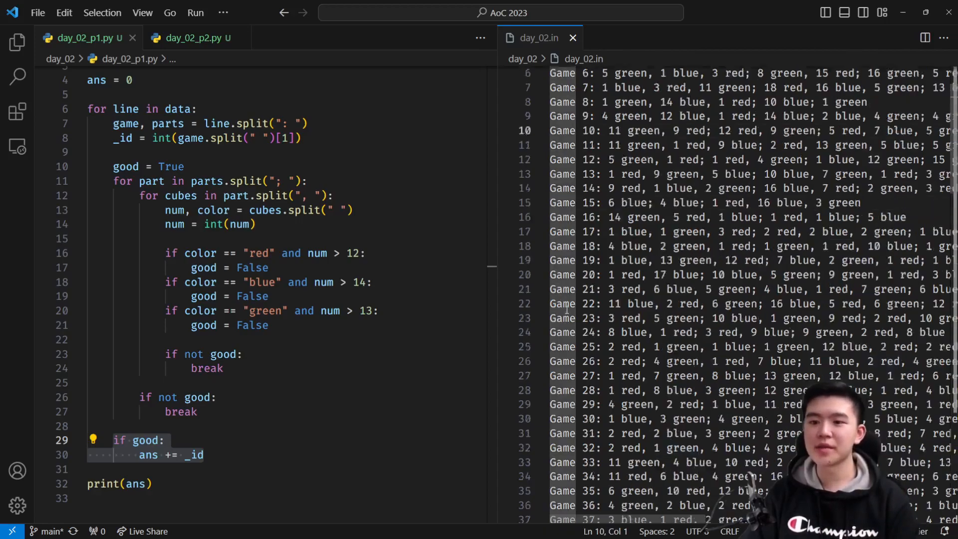
scroll("down", 3)
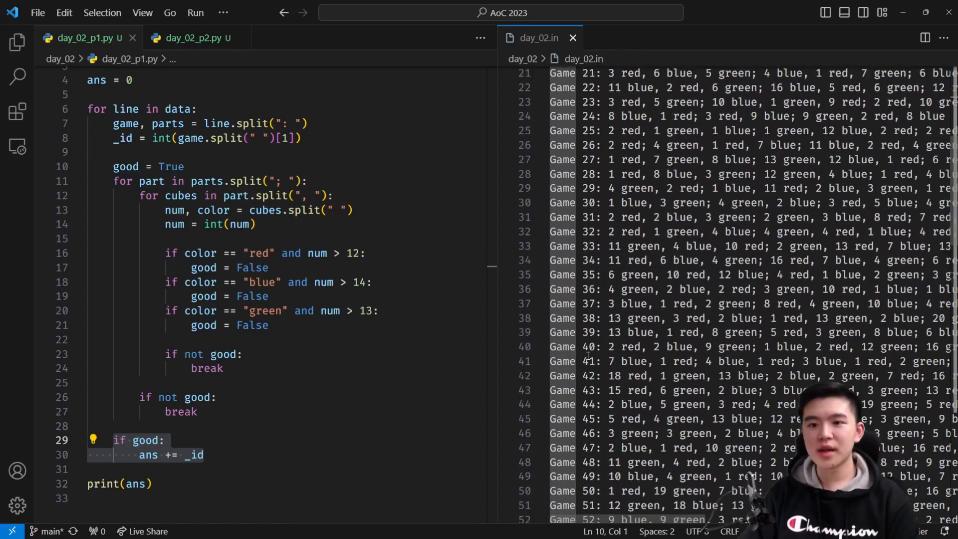
scroll("down", 3)
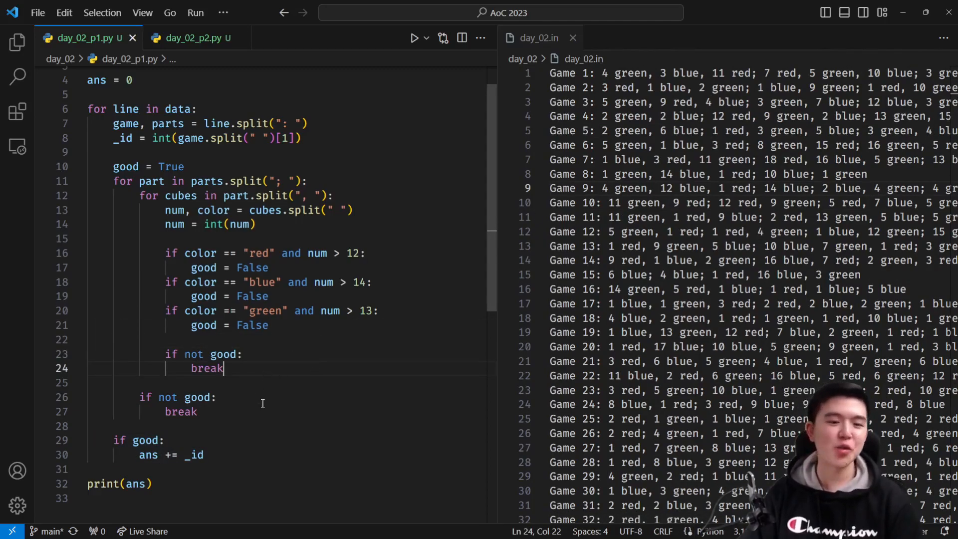
scroll("down", 3)
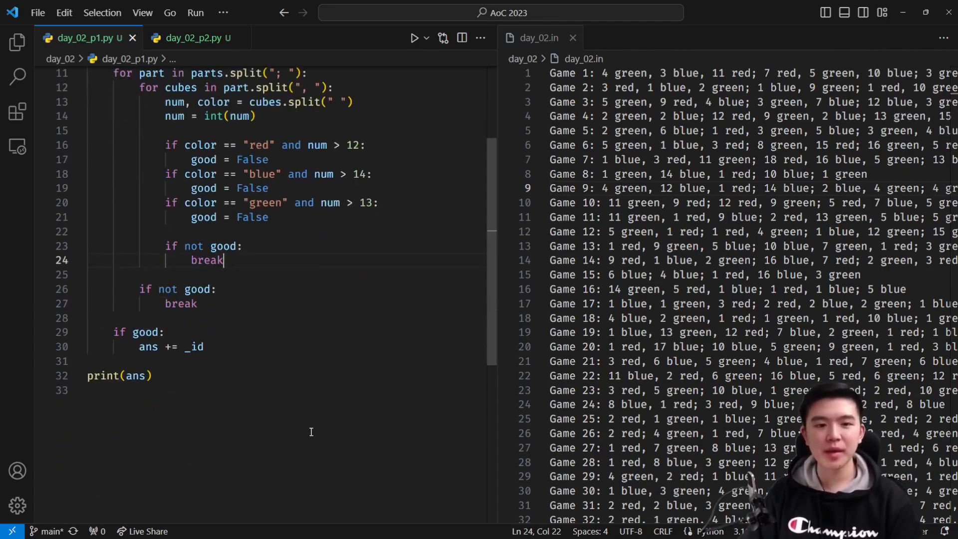
left_click(192, 38)
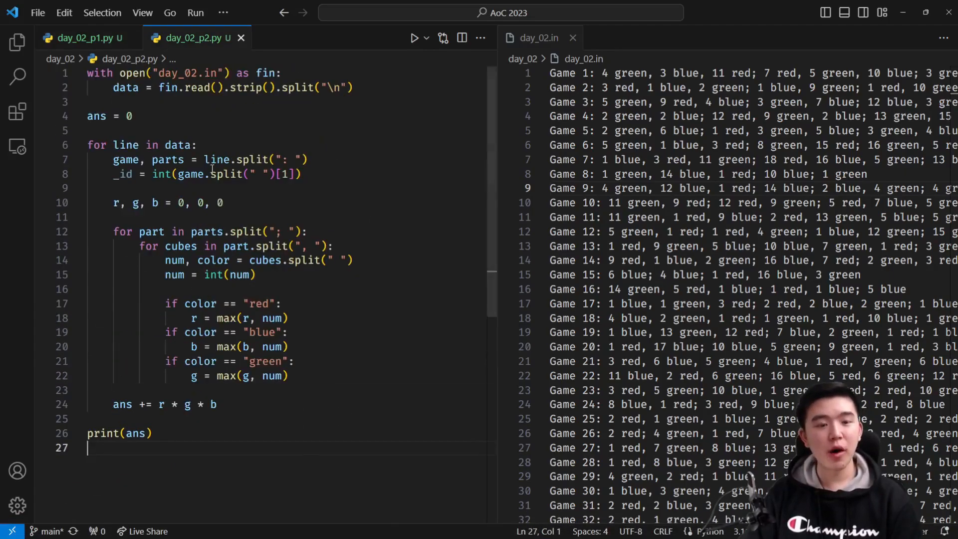
mouse_move(385, 528)
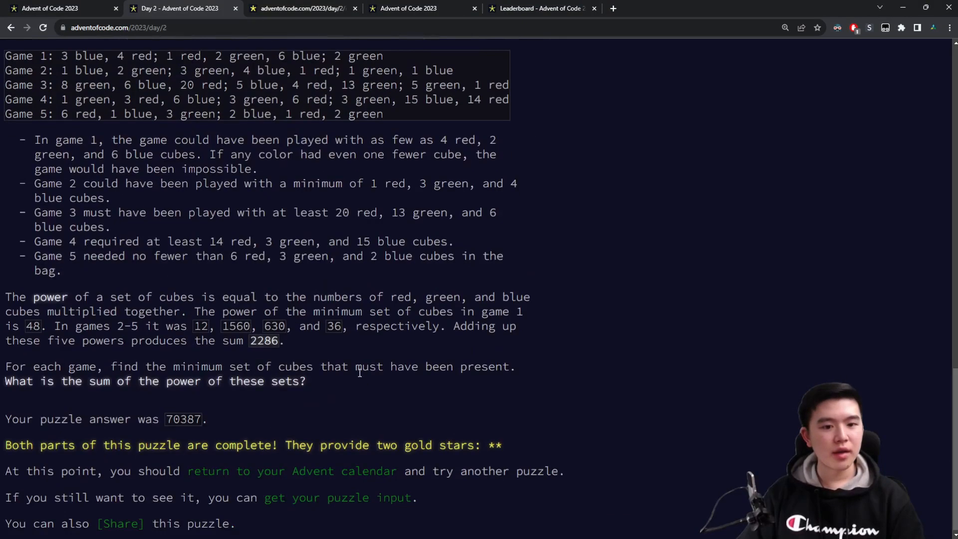
left_click_drag(114, 379, 305, 378)
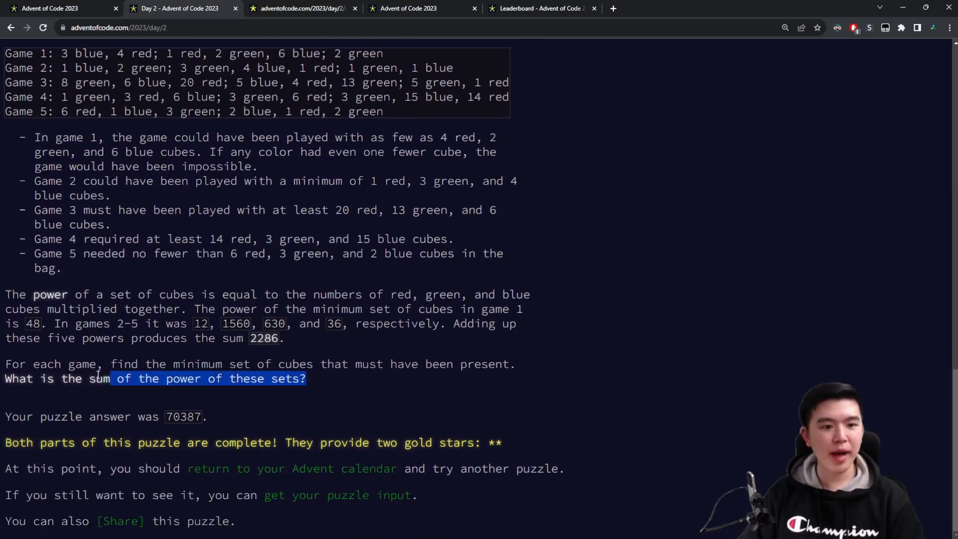
scroll("up", 3)
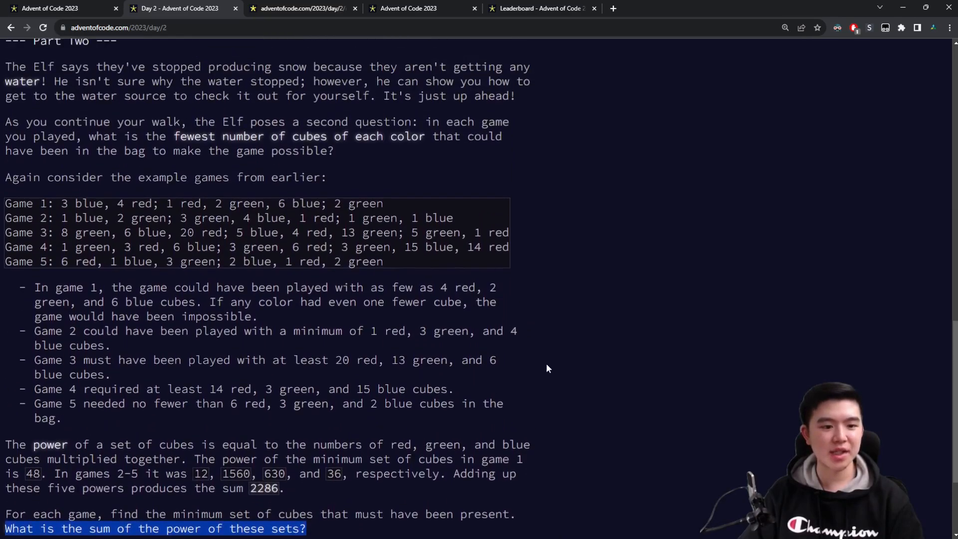
scroll("down", 3)
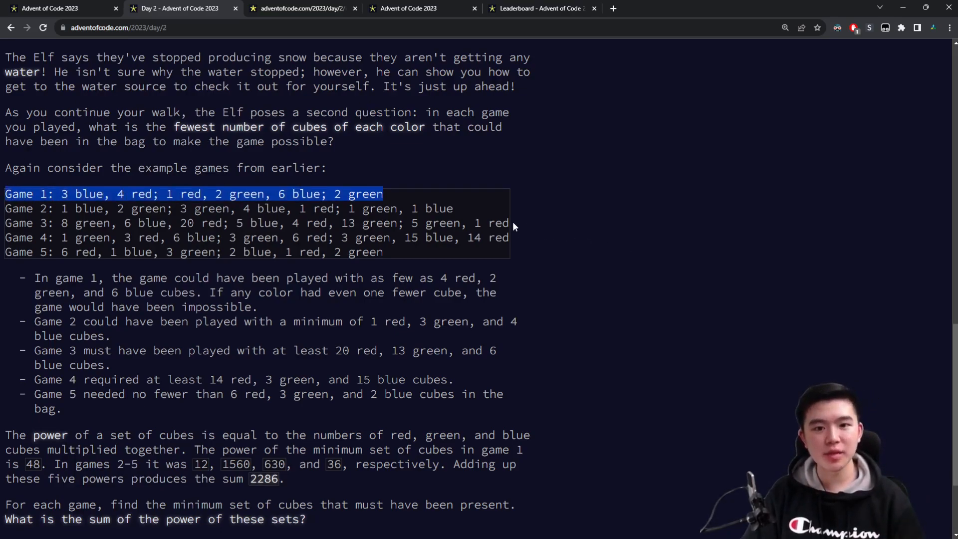
left_click_drag(384, 194, 507, 223)
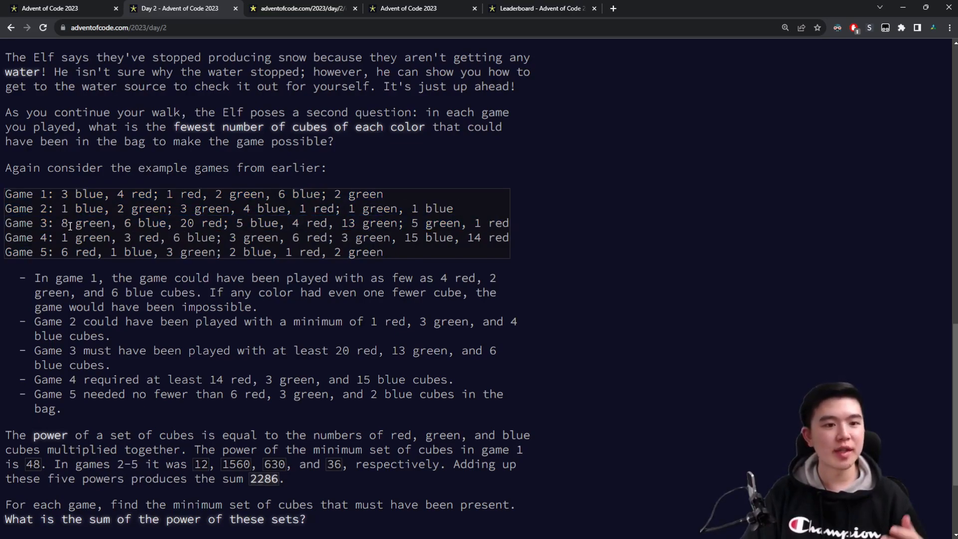
left_click_drag(58, 223, 420, 222)
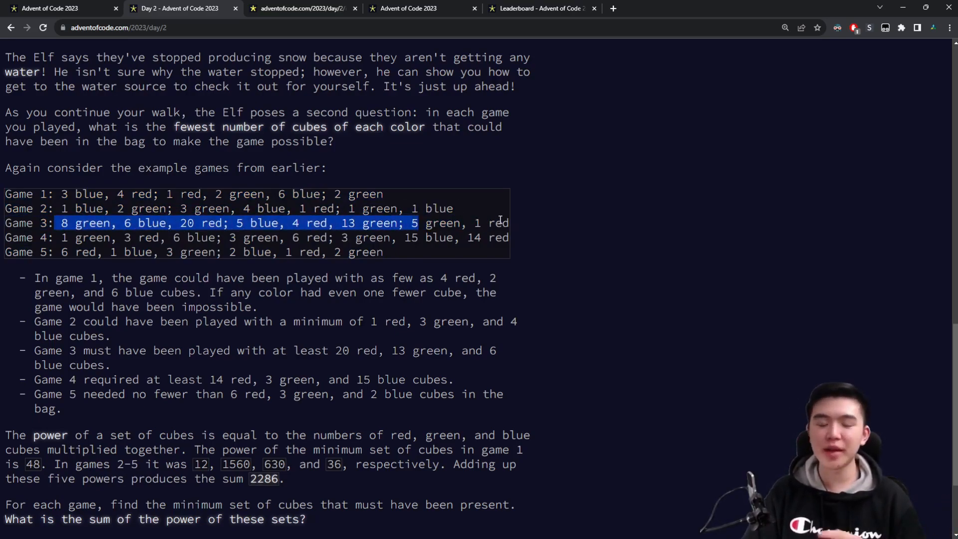
mouse_move(237, 342)
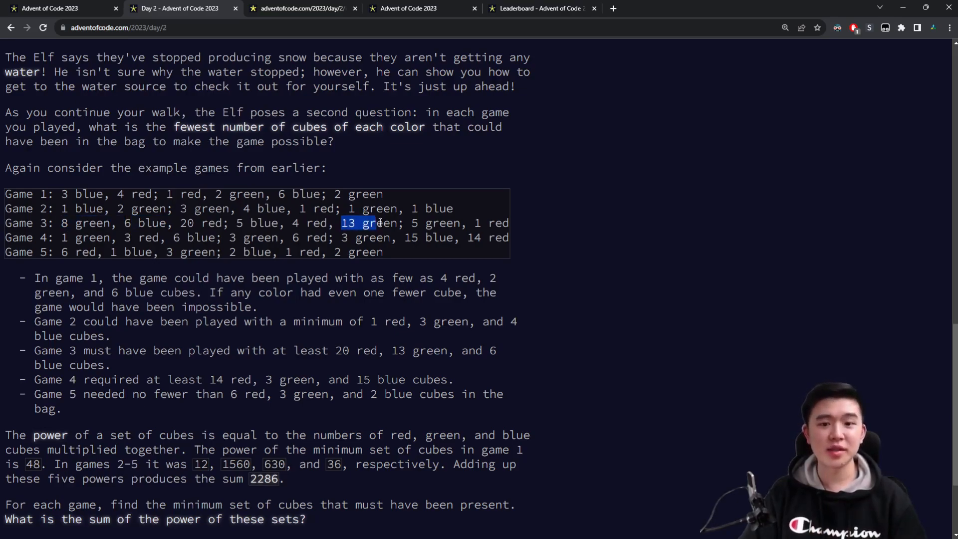
left_click_drag(342, 223, 398, 223)
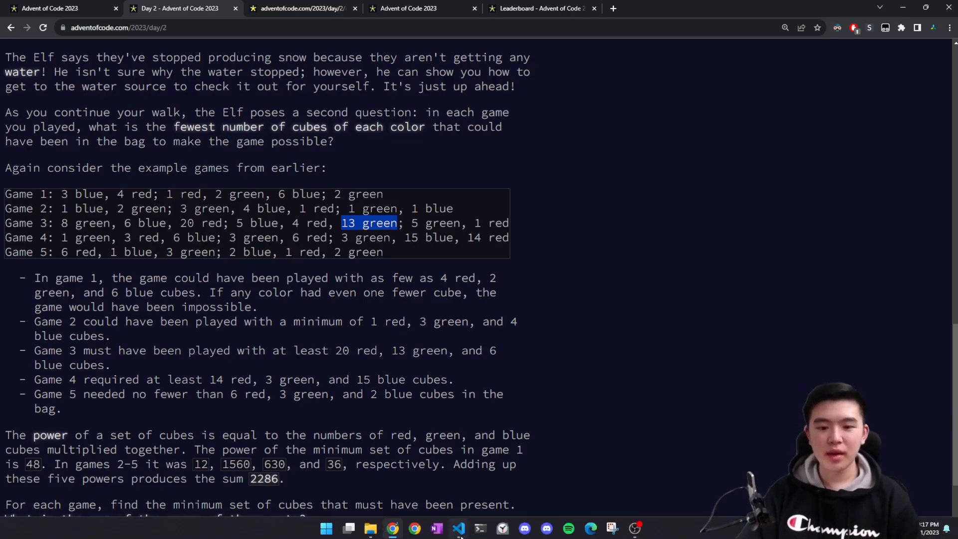
- Delete the unused '_id = int(...)' line from day_02_p2.py, then view day_02_p1.py
left_click(459, 528)
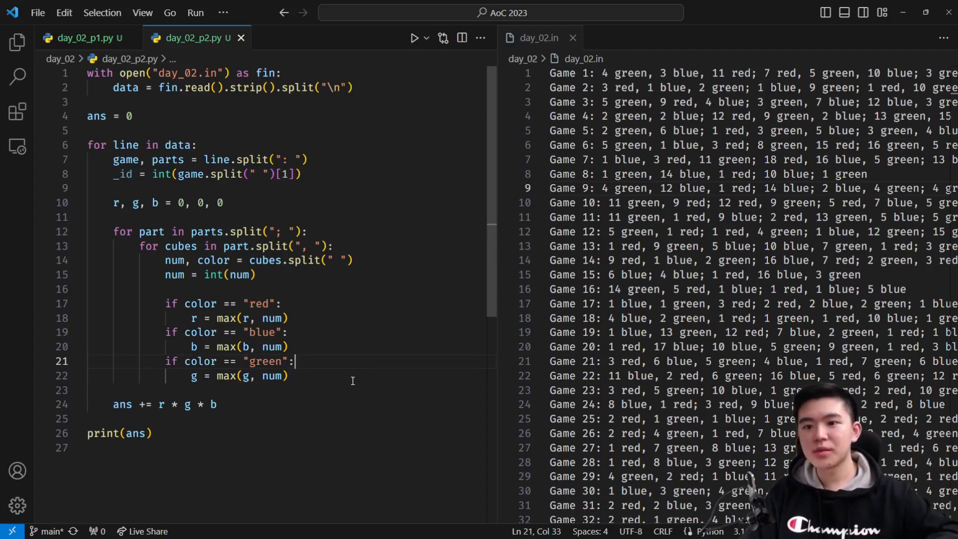
left_click(288, 375)
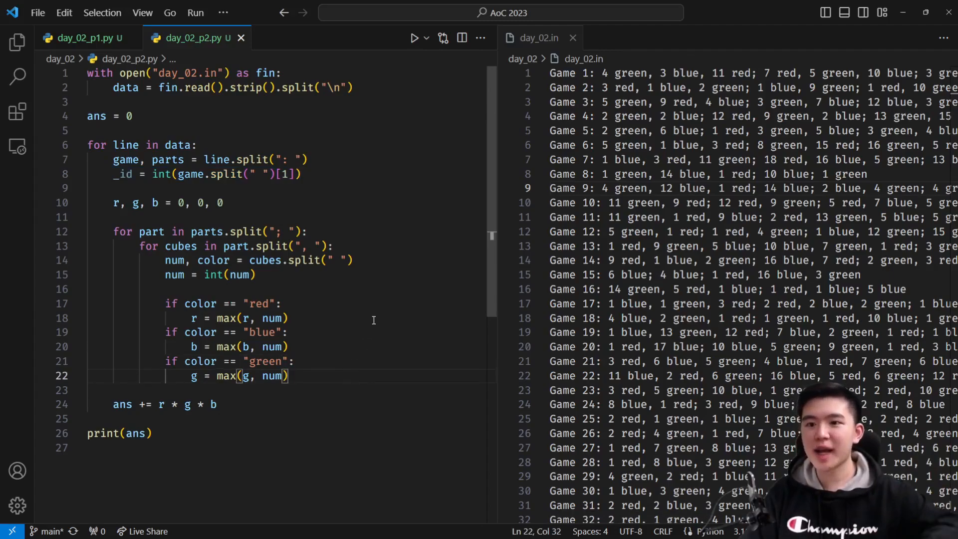
triple_click(702, 174)
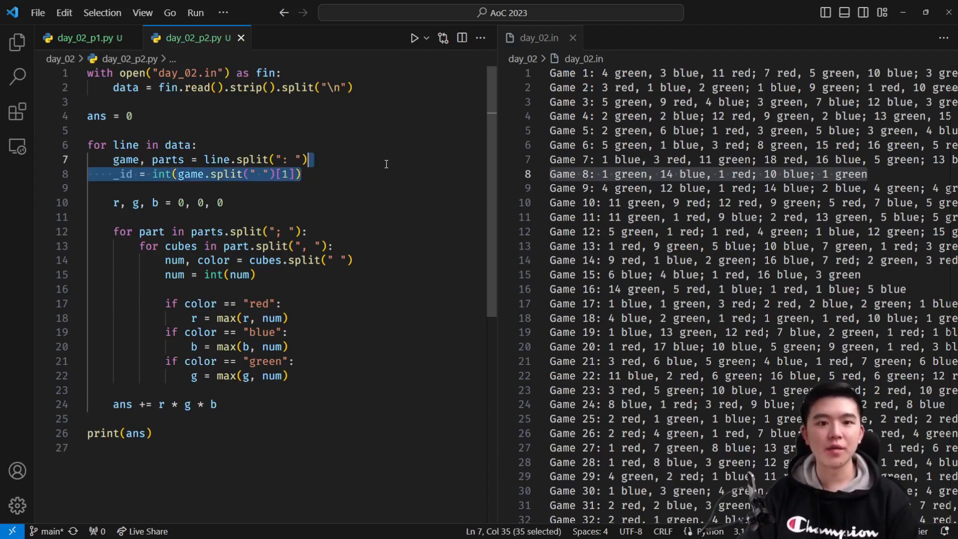
key("Delete")
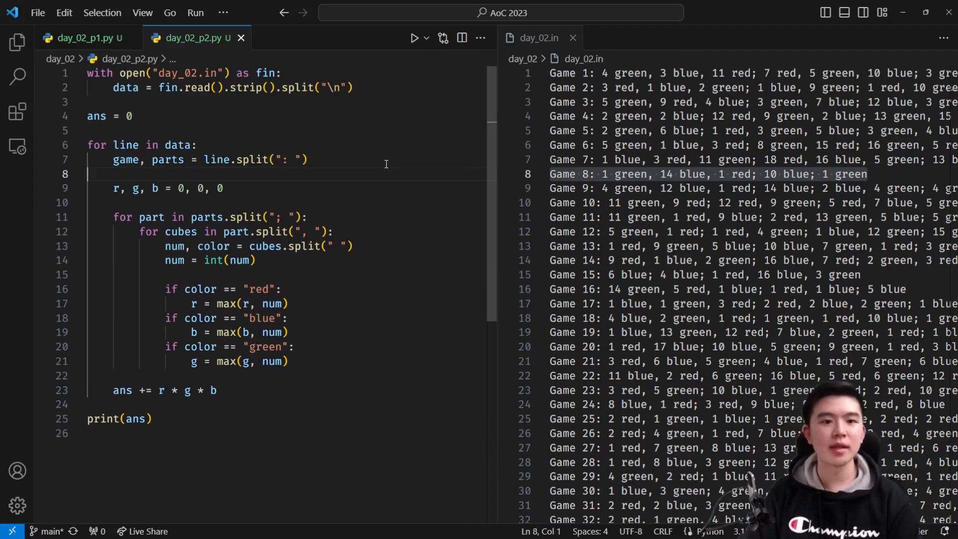
left_click(86, 38)
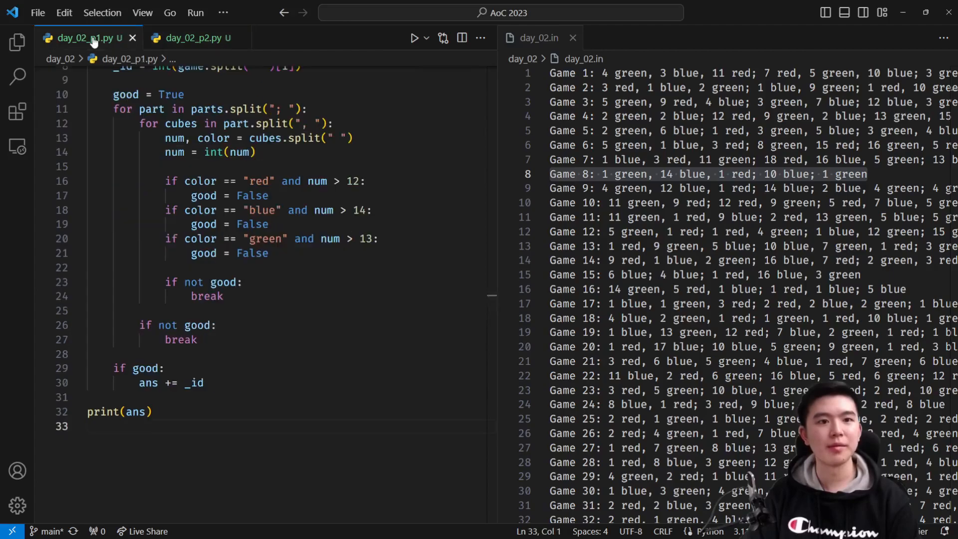
left_click(191, 38)
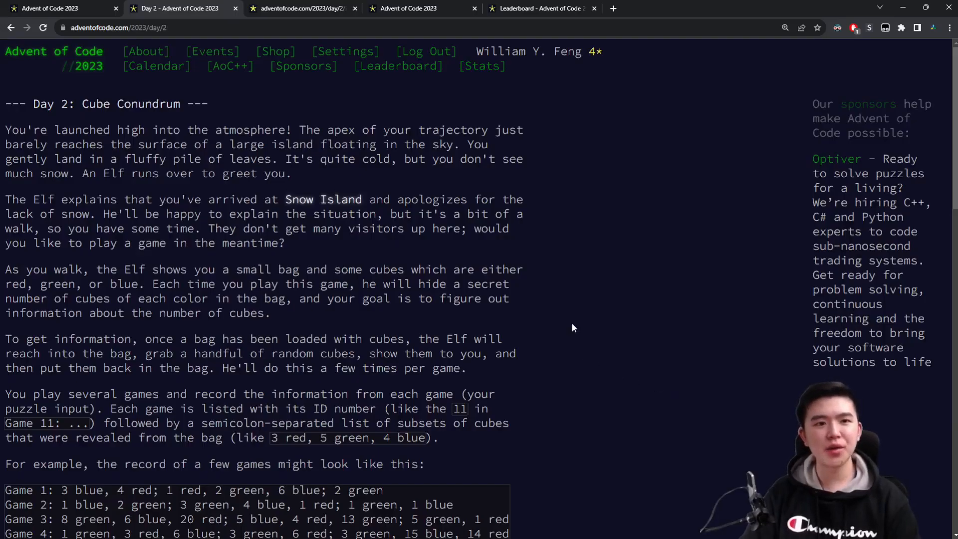
mouse_move(632, 267)
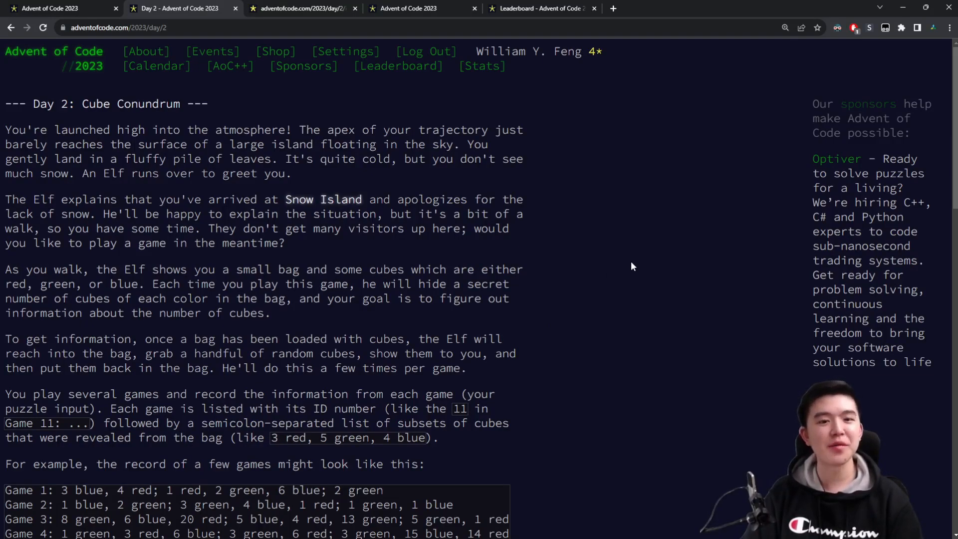
mouse_move(632, 269)
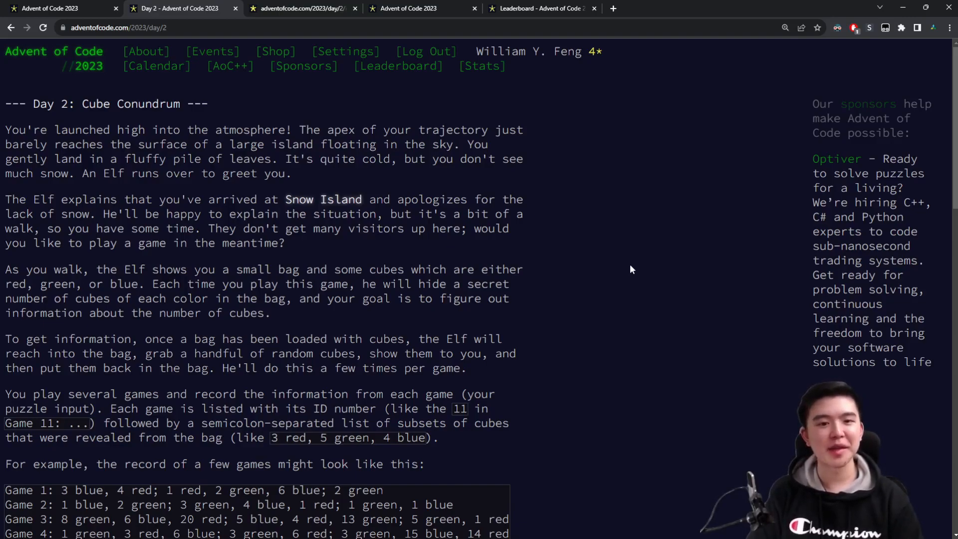
left_click_drag(243, 198, 377, 199)
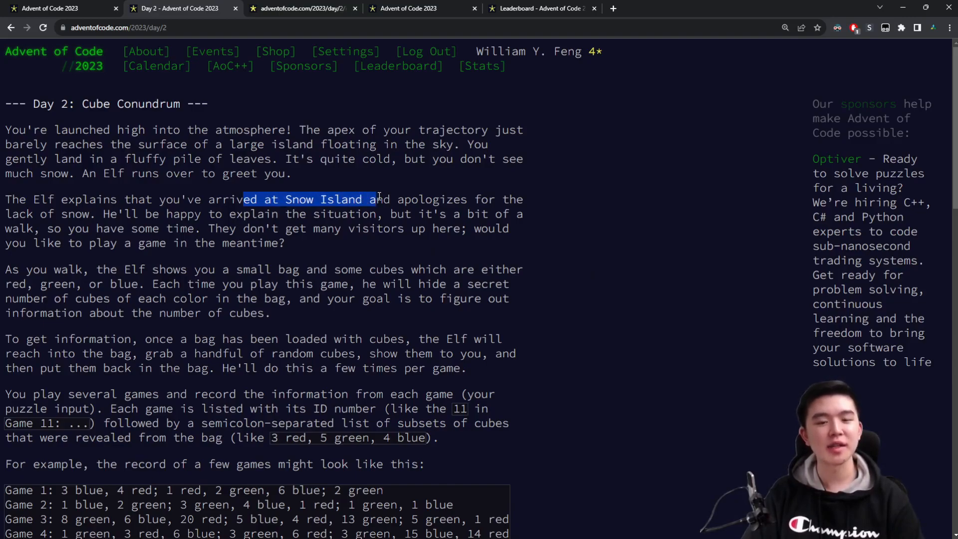
left_click_drag(375, 199, 284, 243)
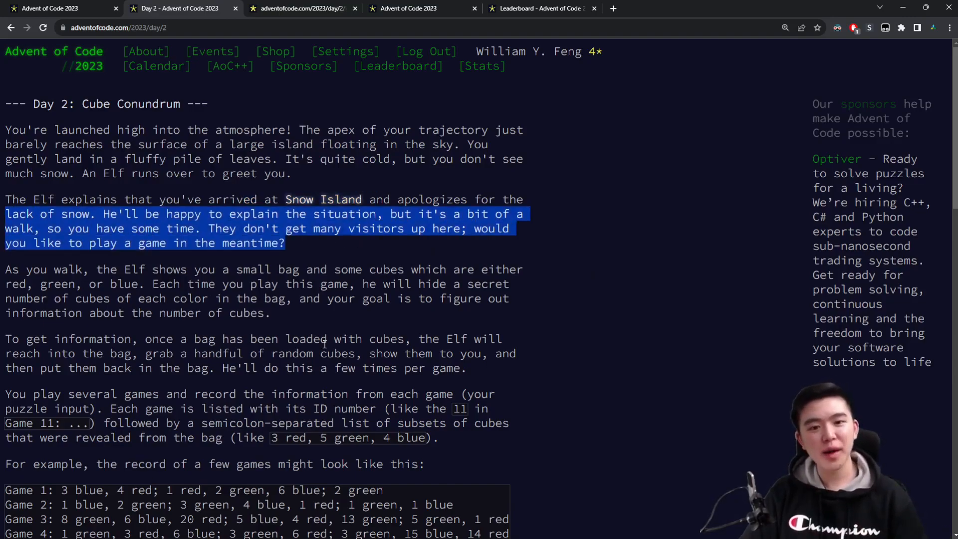
mouse_move(632, 323)
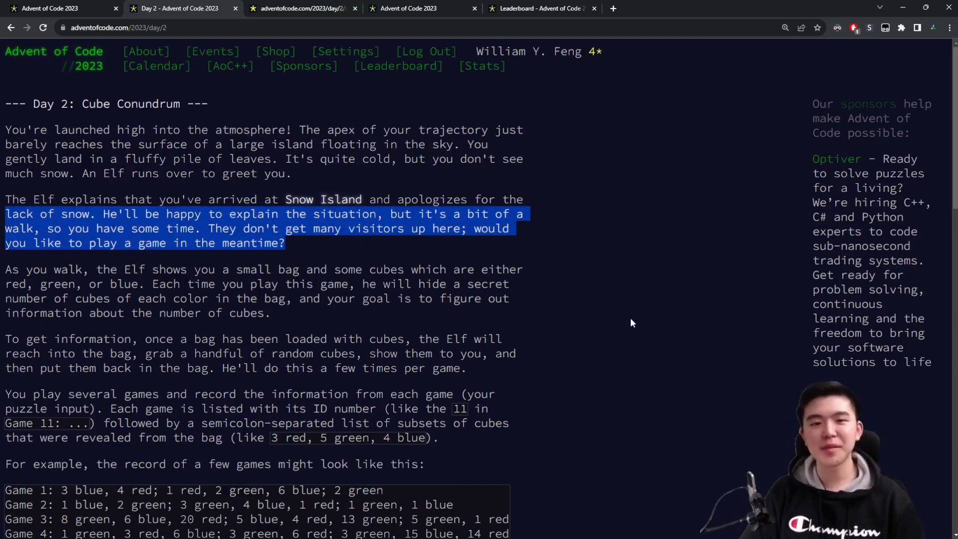
scroll("down", 3)
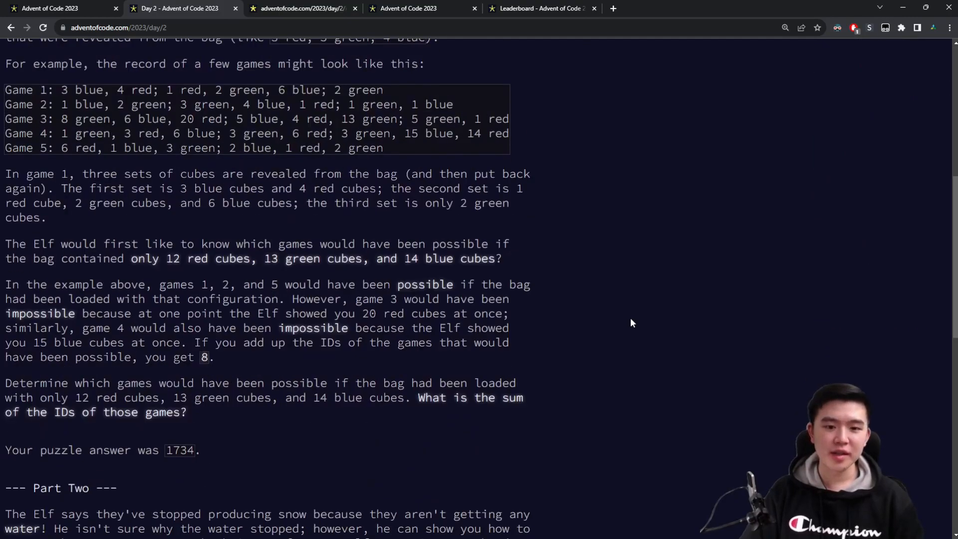
scroll("down", 3)
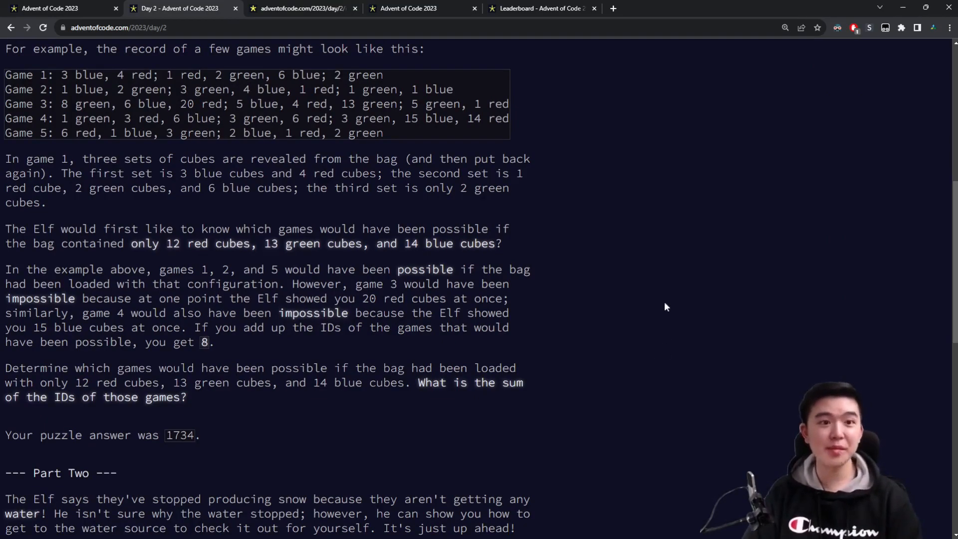
scroll("up", 3)
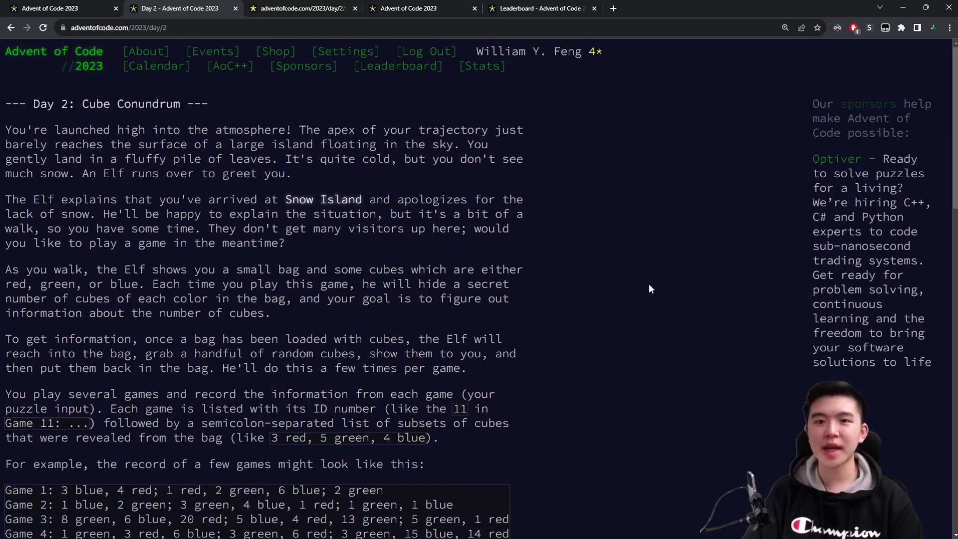
mouse_move(598, 267)
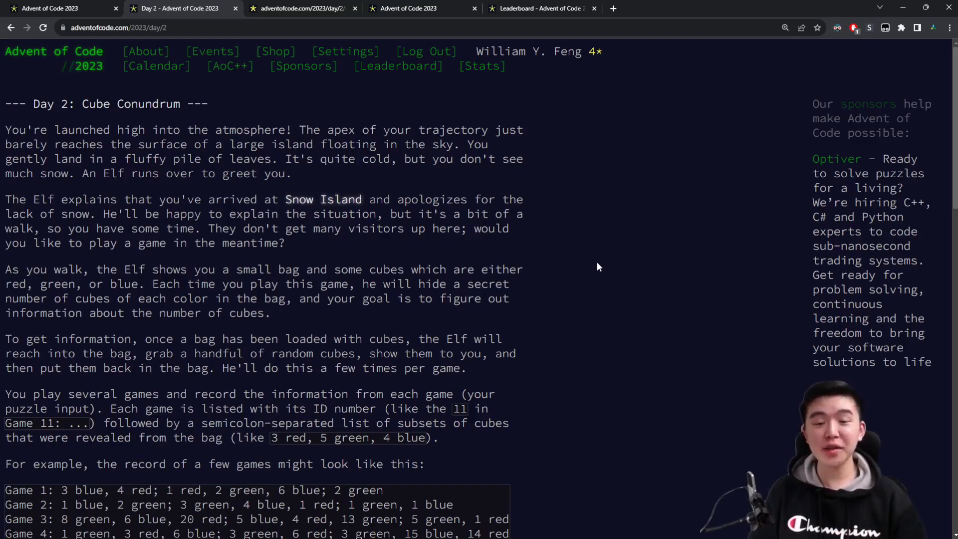
mouse_move(469, 139)
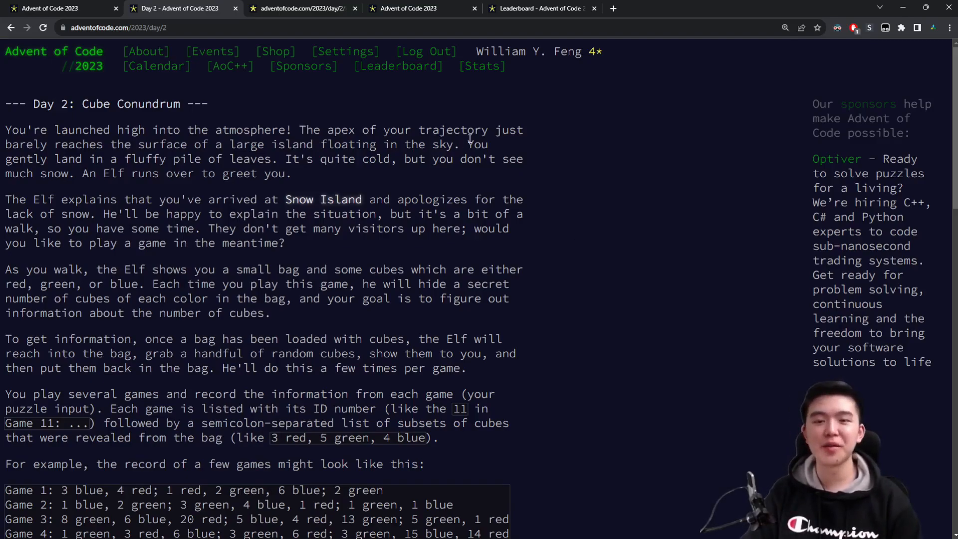